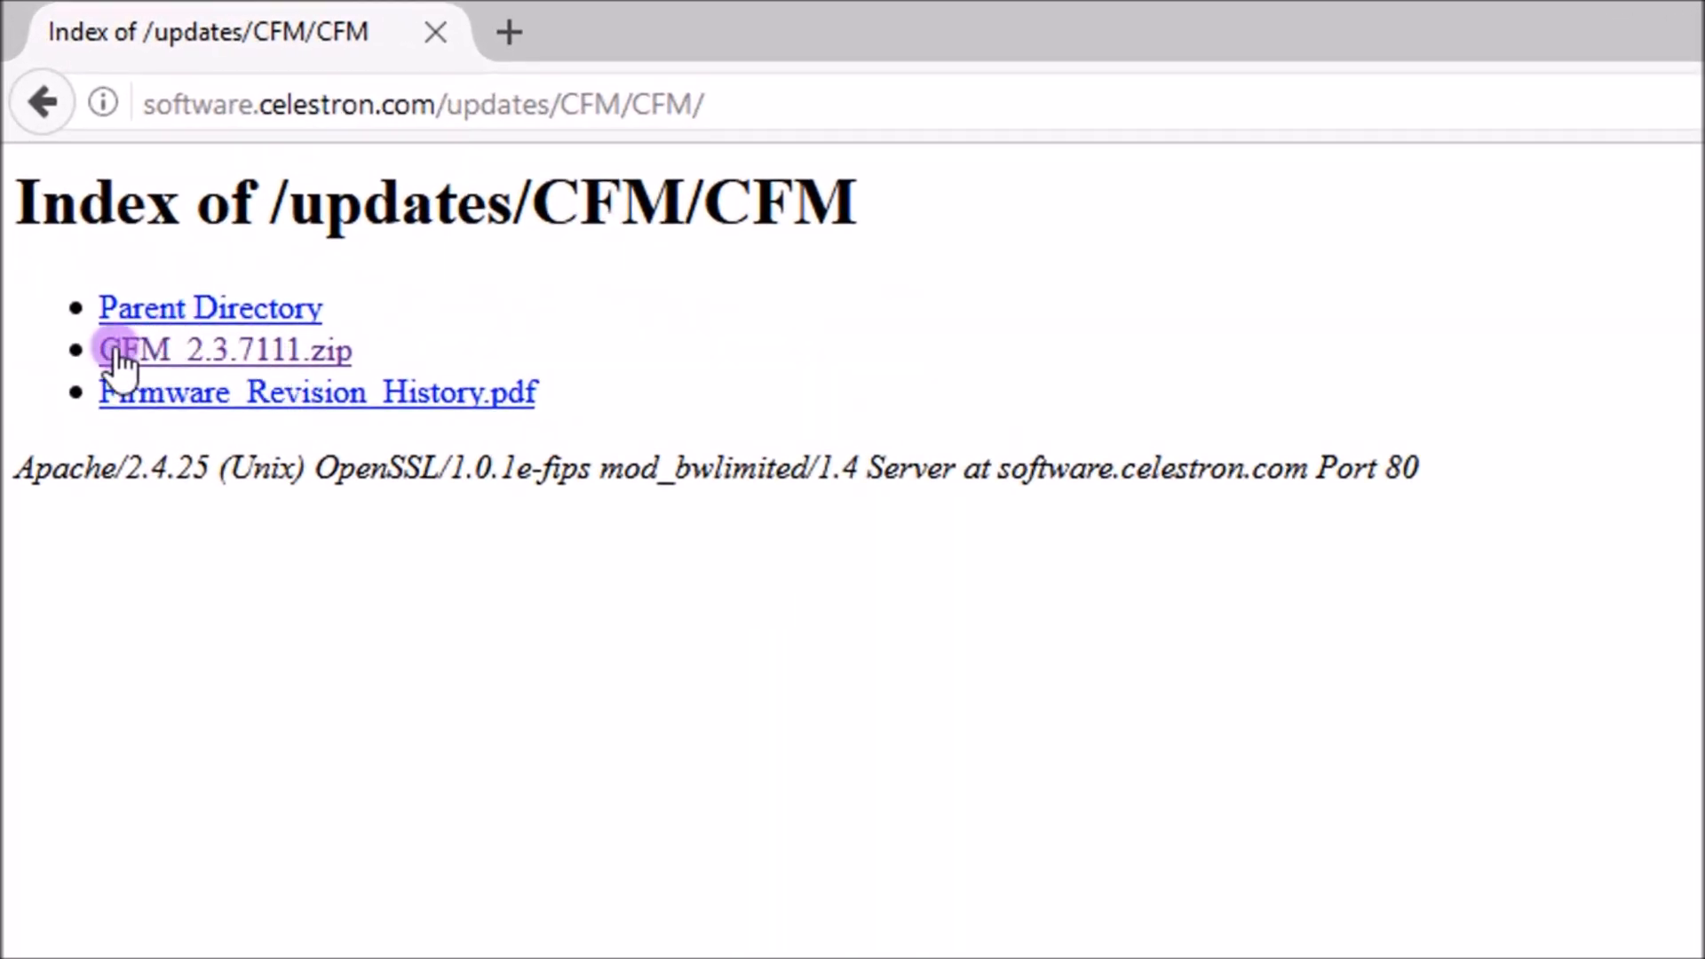
{"action": "mouse_move", "coordinate": [148, 375]}
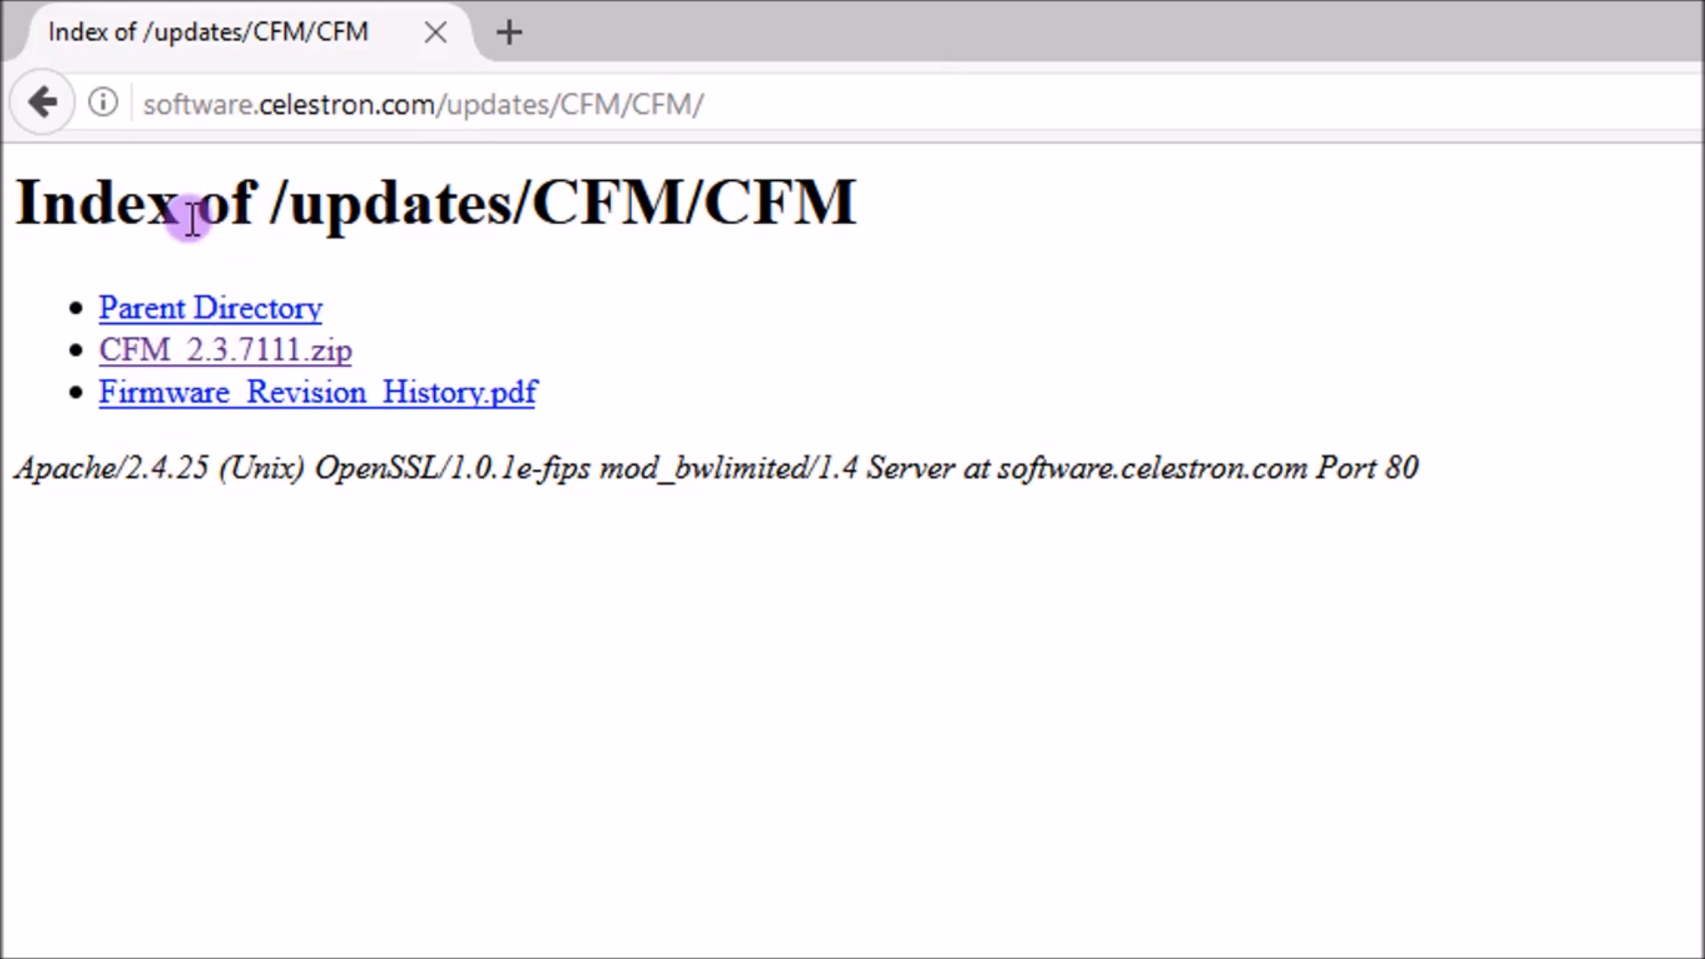
{"action": "mouse_move", "coordinate": [174, 119]}
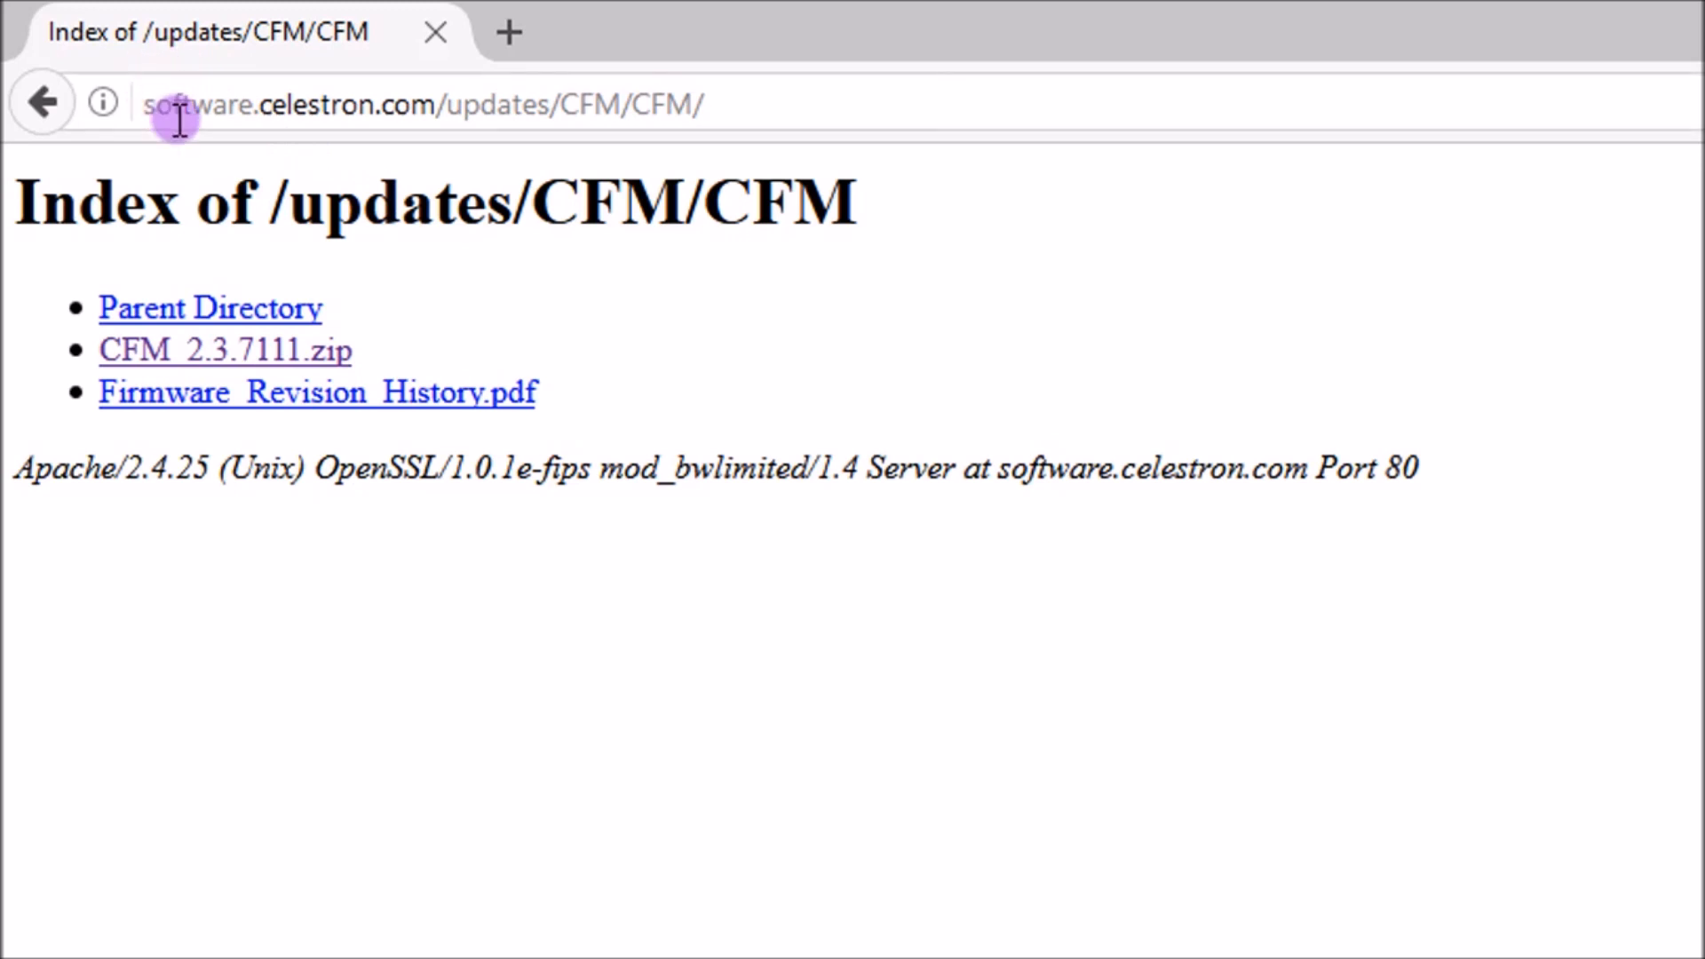
{"action": "mouse_move", "coordinate": [414, 144]}
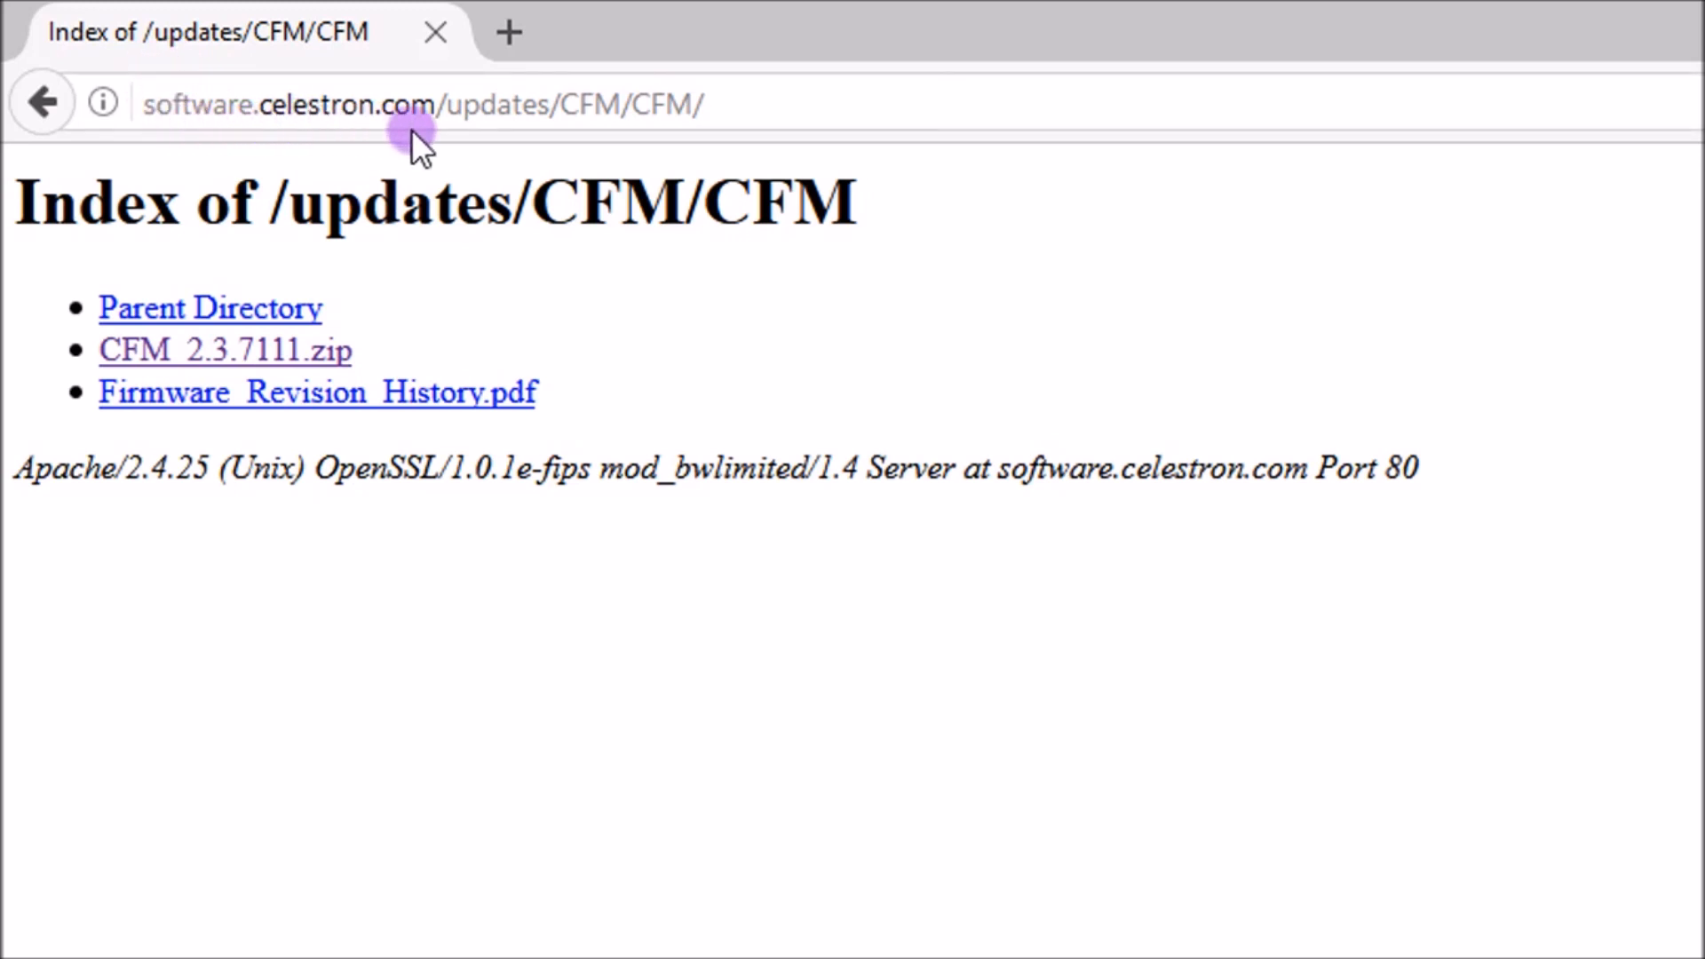
{"action": "mouse_move", "coordinate": [423, 196]}
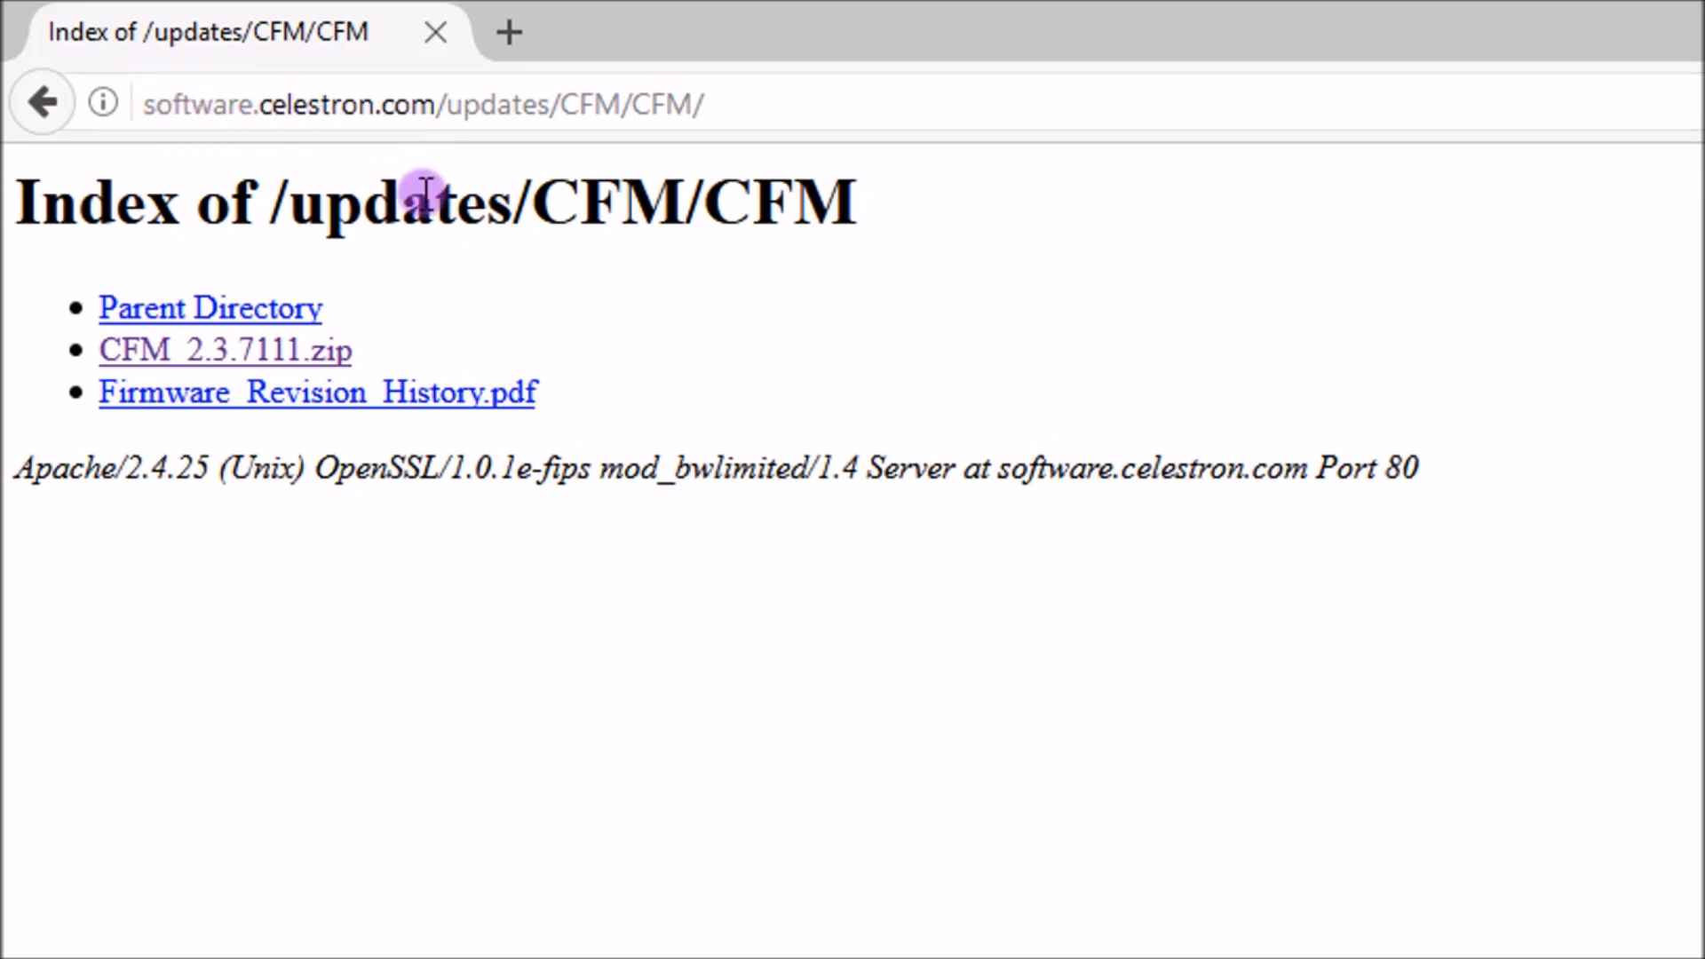
{"action": "mouse_move", "coordinate": [500, 641]}
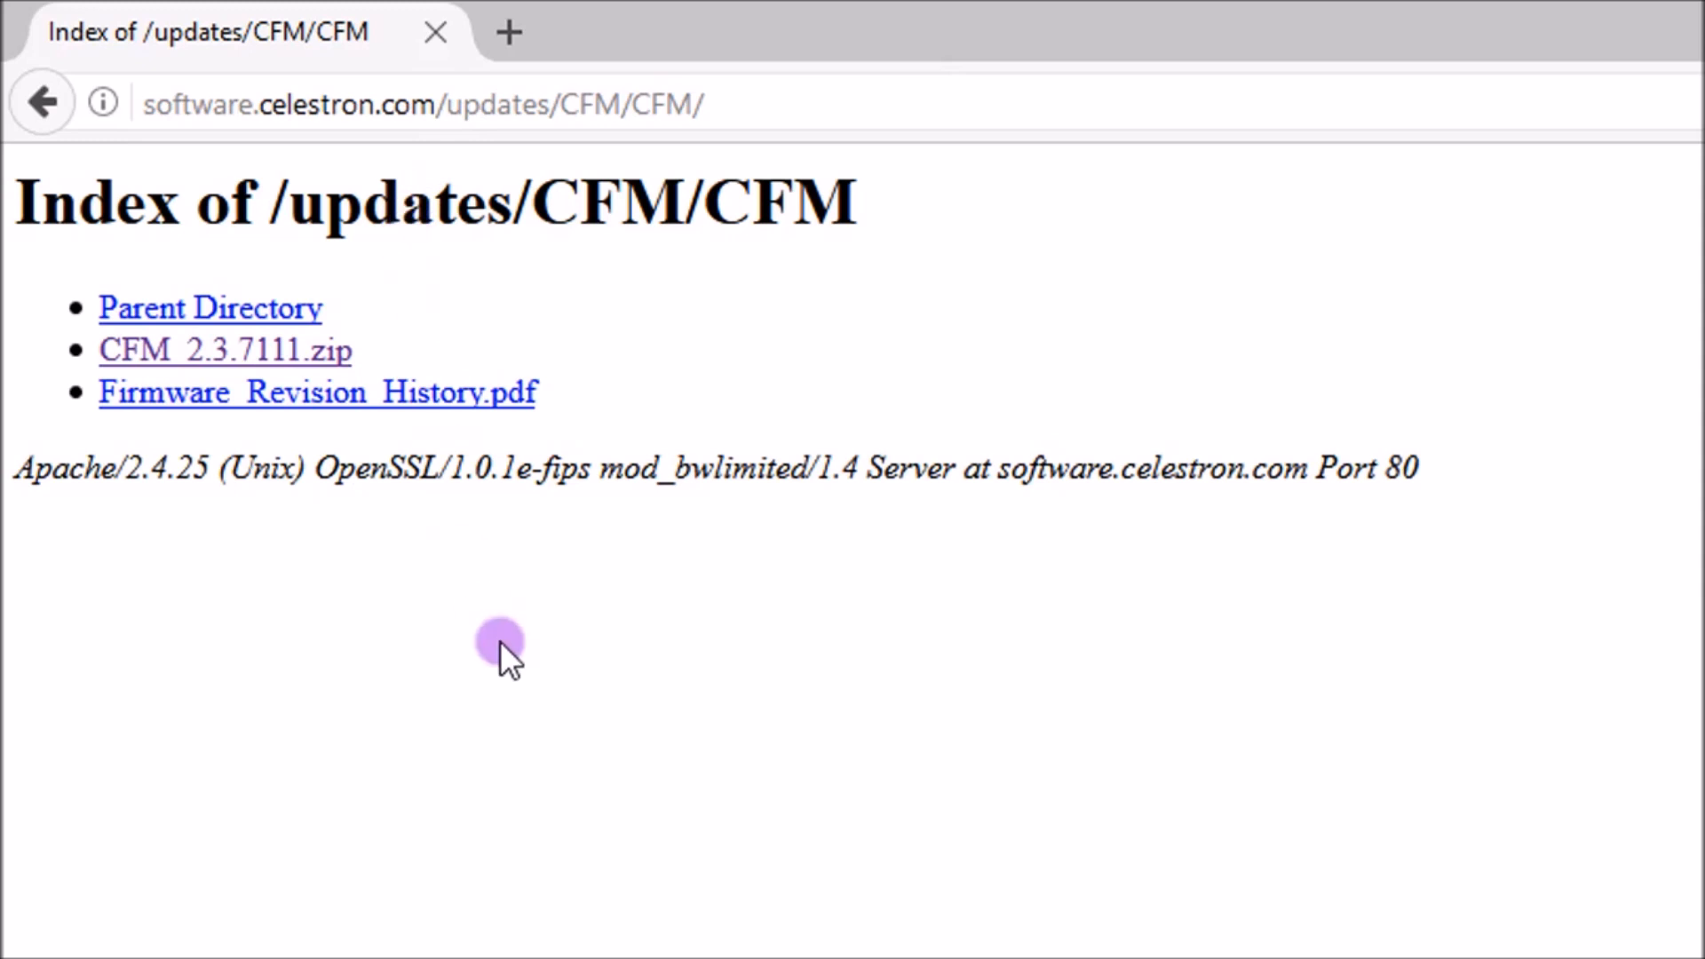
{"action": "mouse_move", "coordinate": [411, 602]}
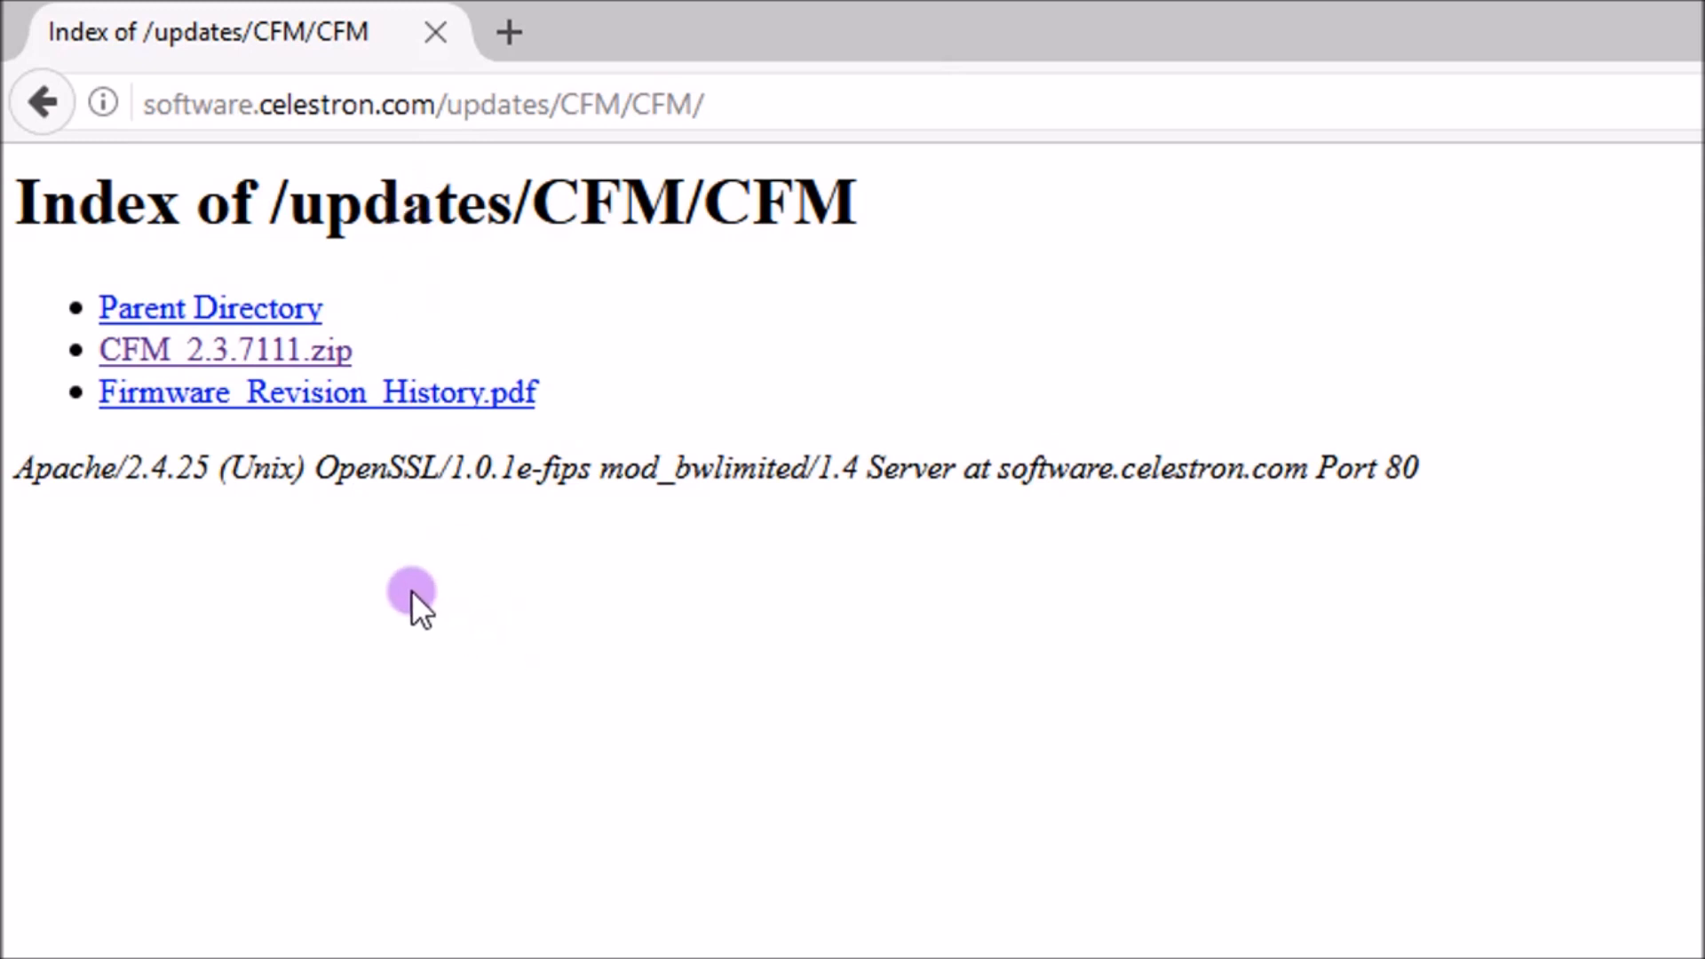
{"action": "mouse_move", "coordinate": [251, 350]}
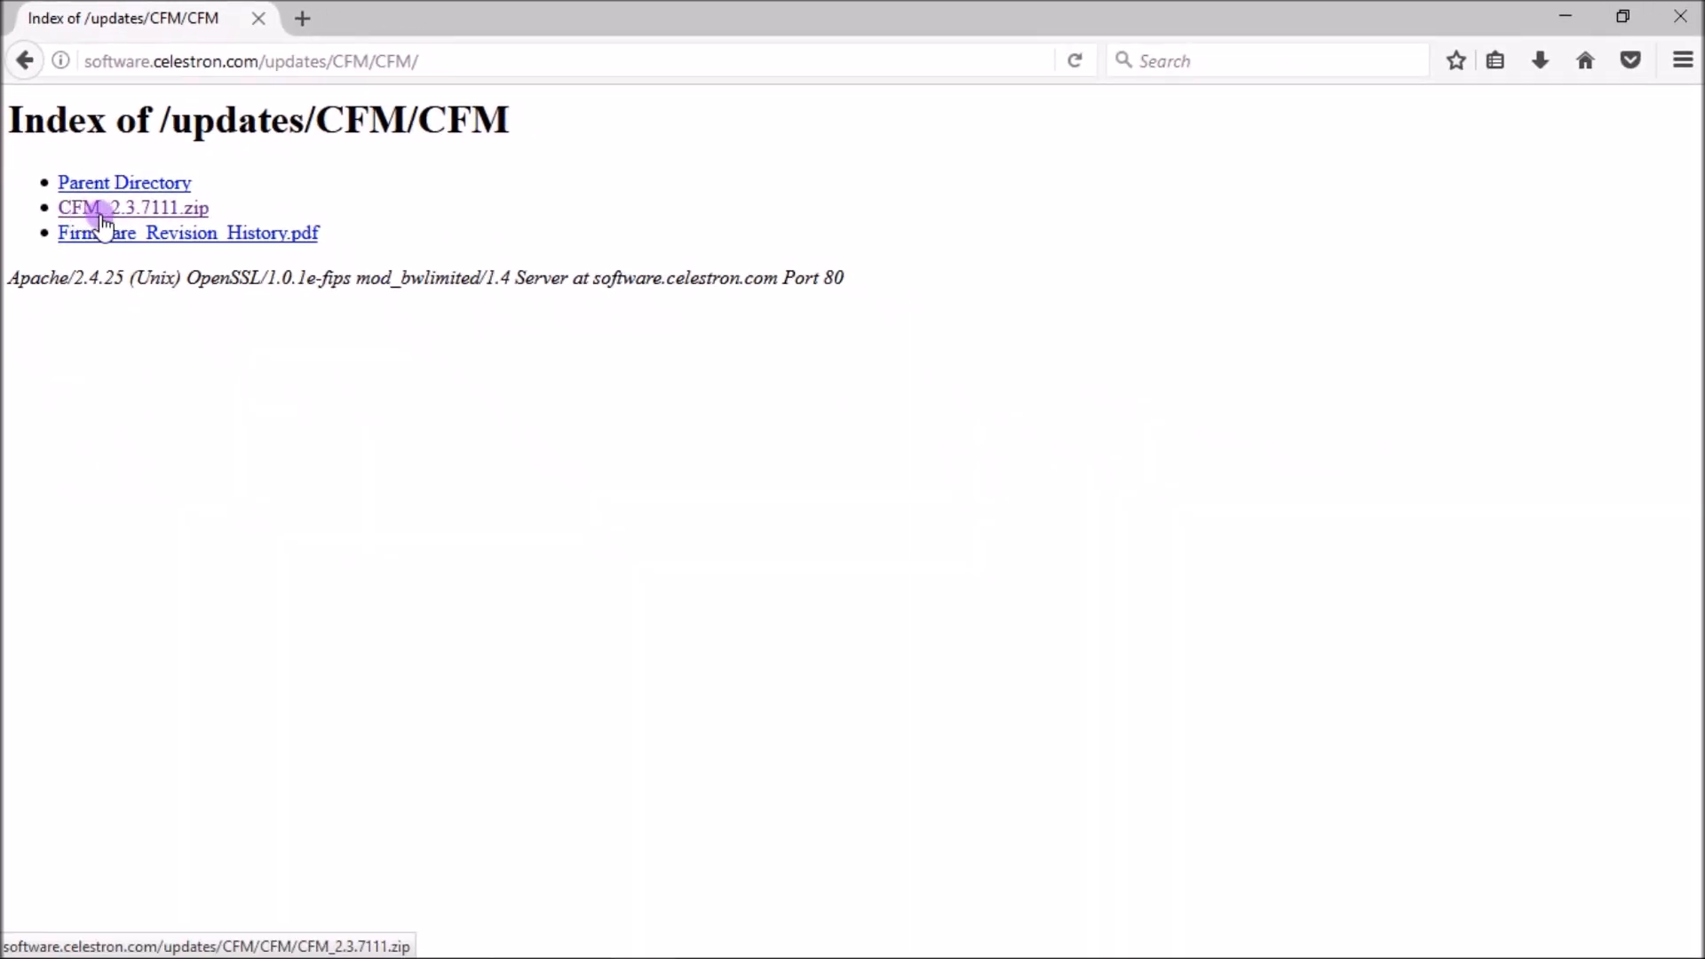
Download CFM_2.3.7111.zip from Celestron's update directory, saving the file to disk.
{"action": "left_click", "coordinate": [133, 208]}
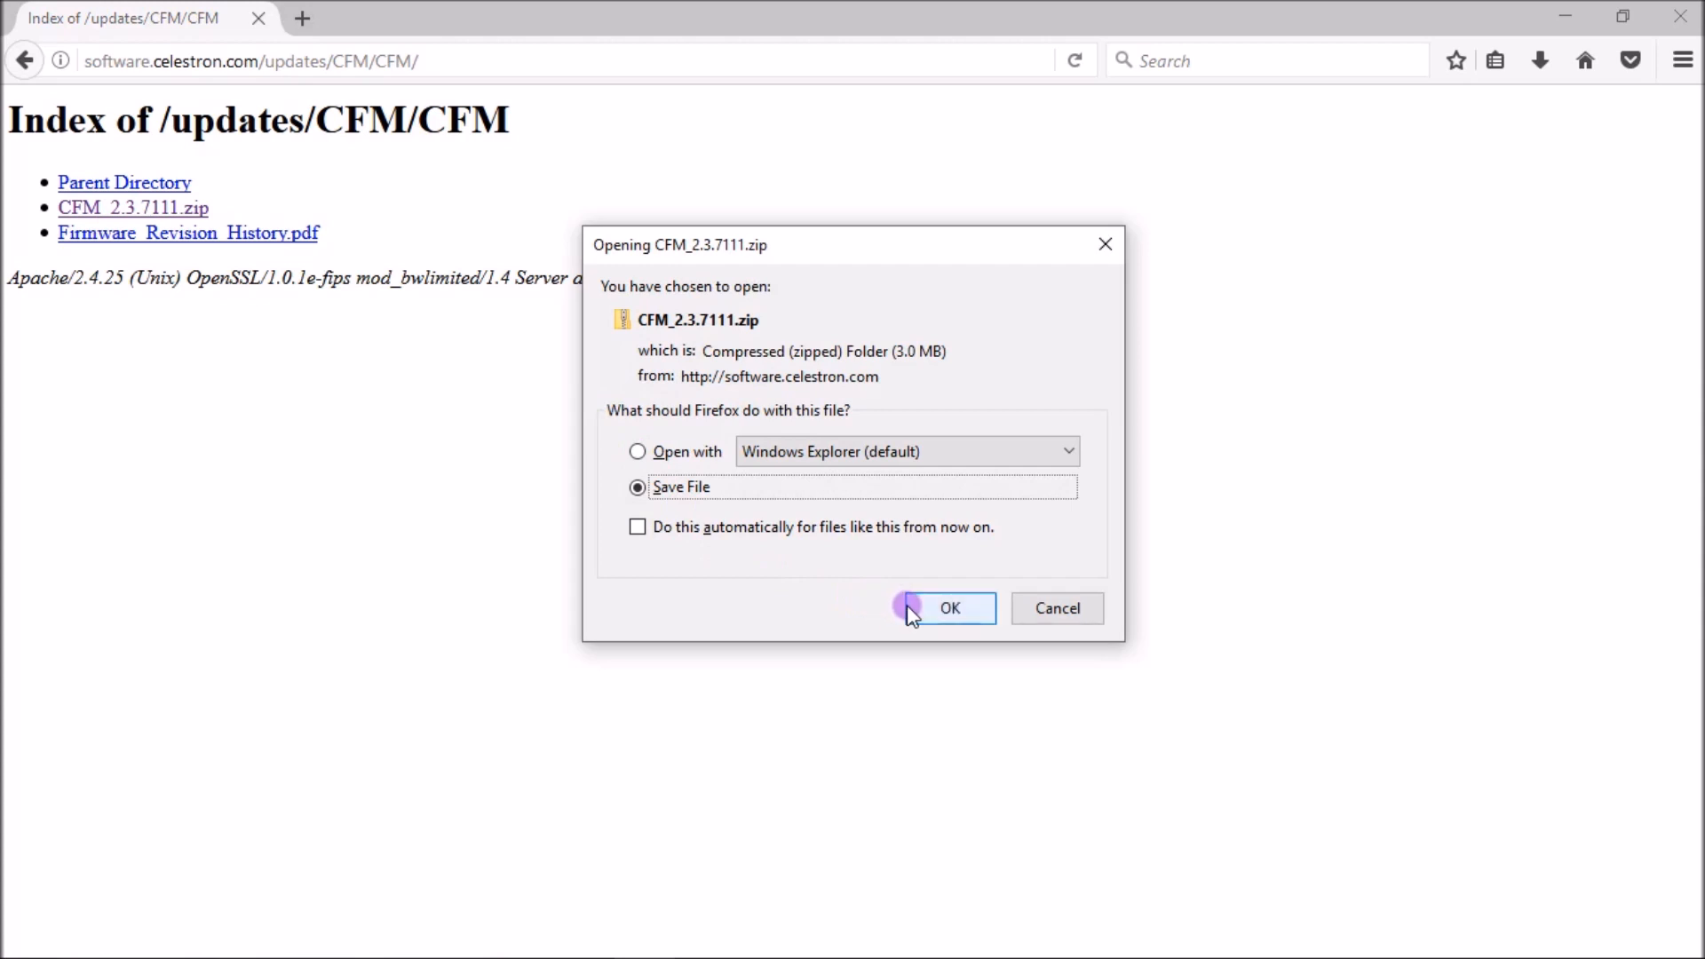
{"action": "left_click", "coordinate": [949, 607]}
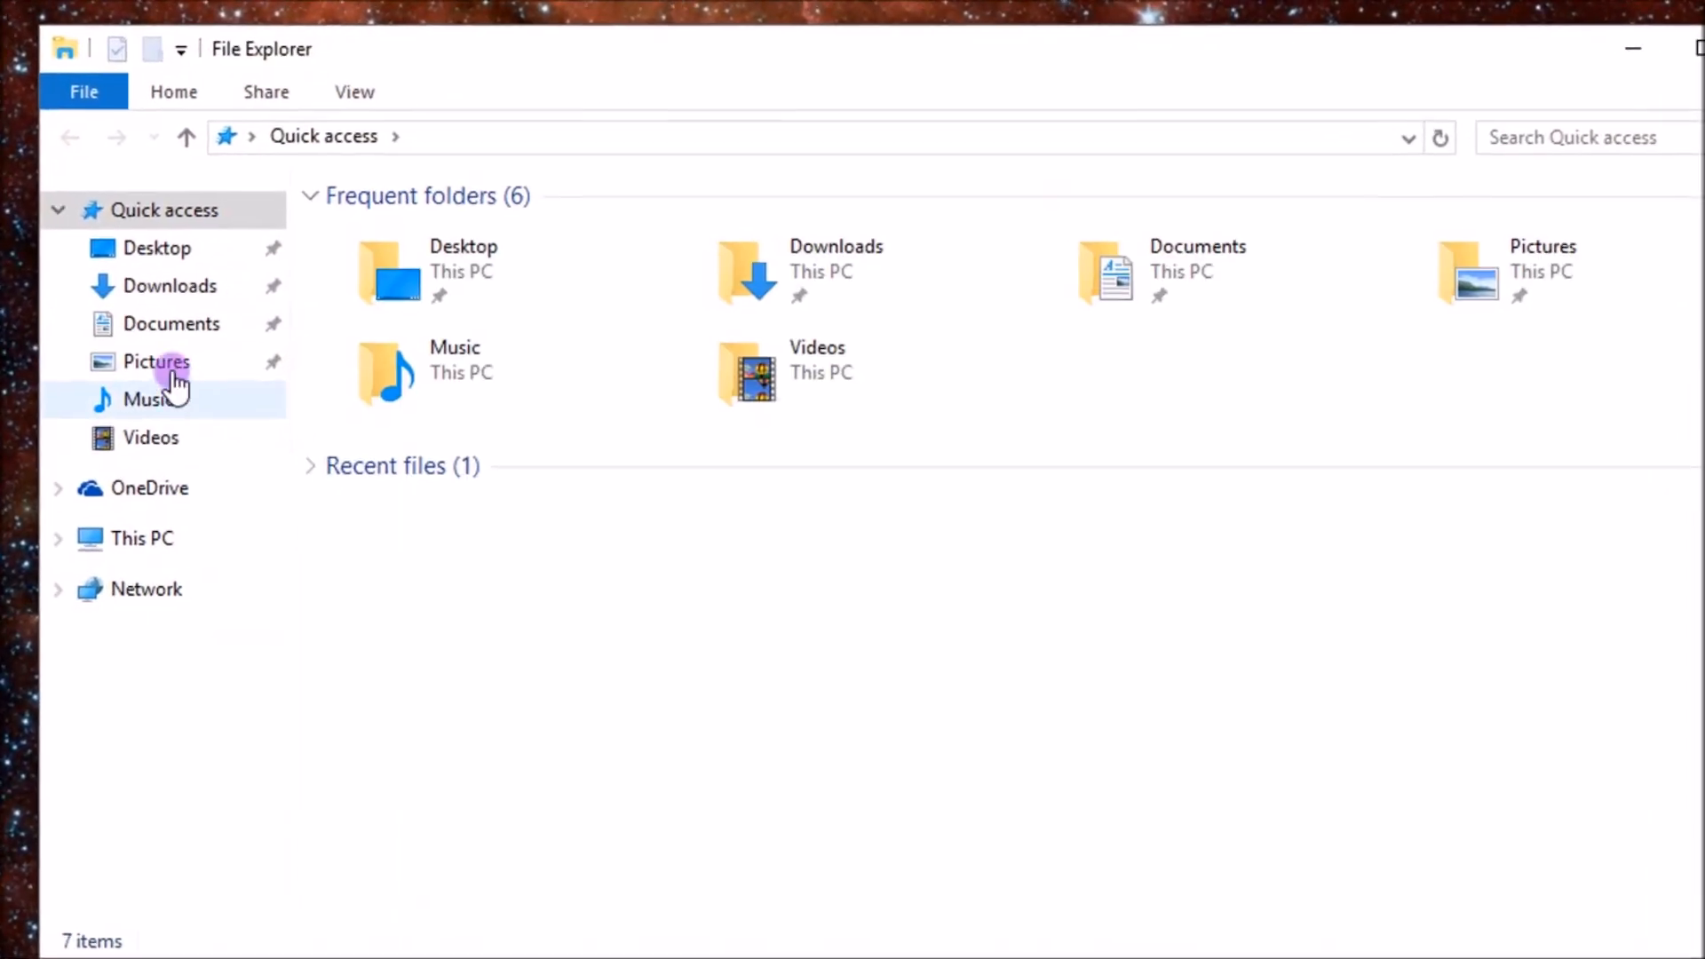
Locate the CFM_2.3.7111 zip in the Downloads folder and extract its CFM folder.
{"action": "left_click", "coordinate": [169, 284]}
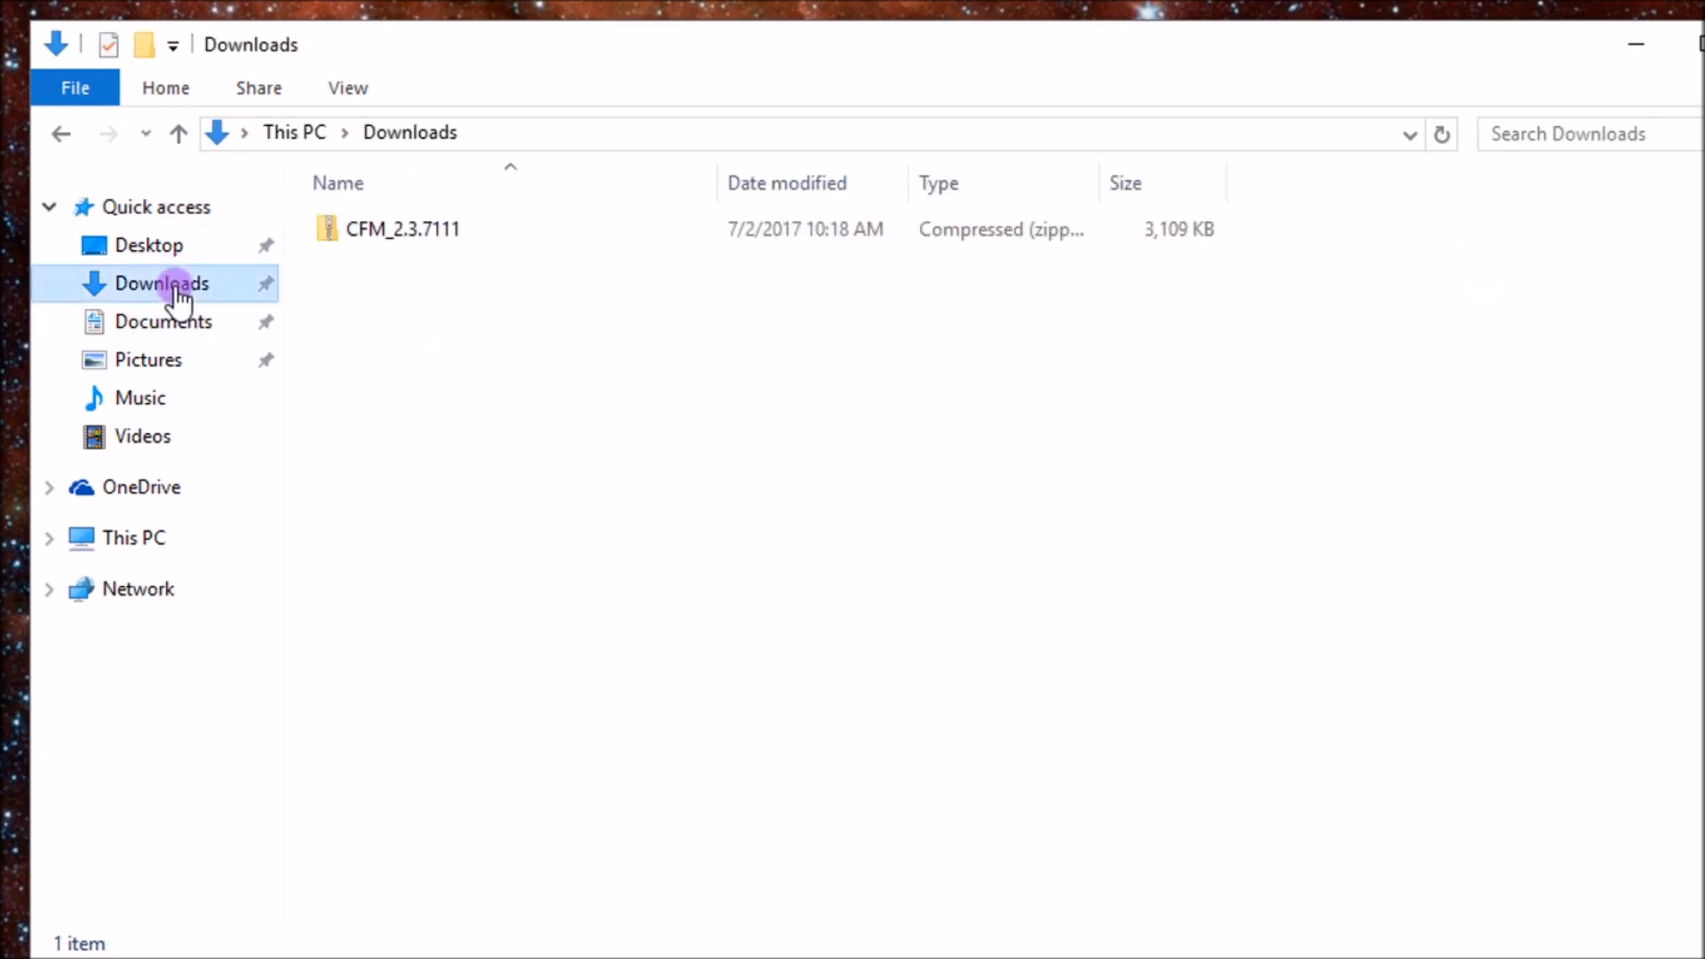
{"action": "double_click", "coordinate": [403, 229]}
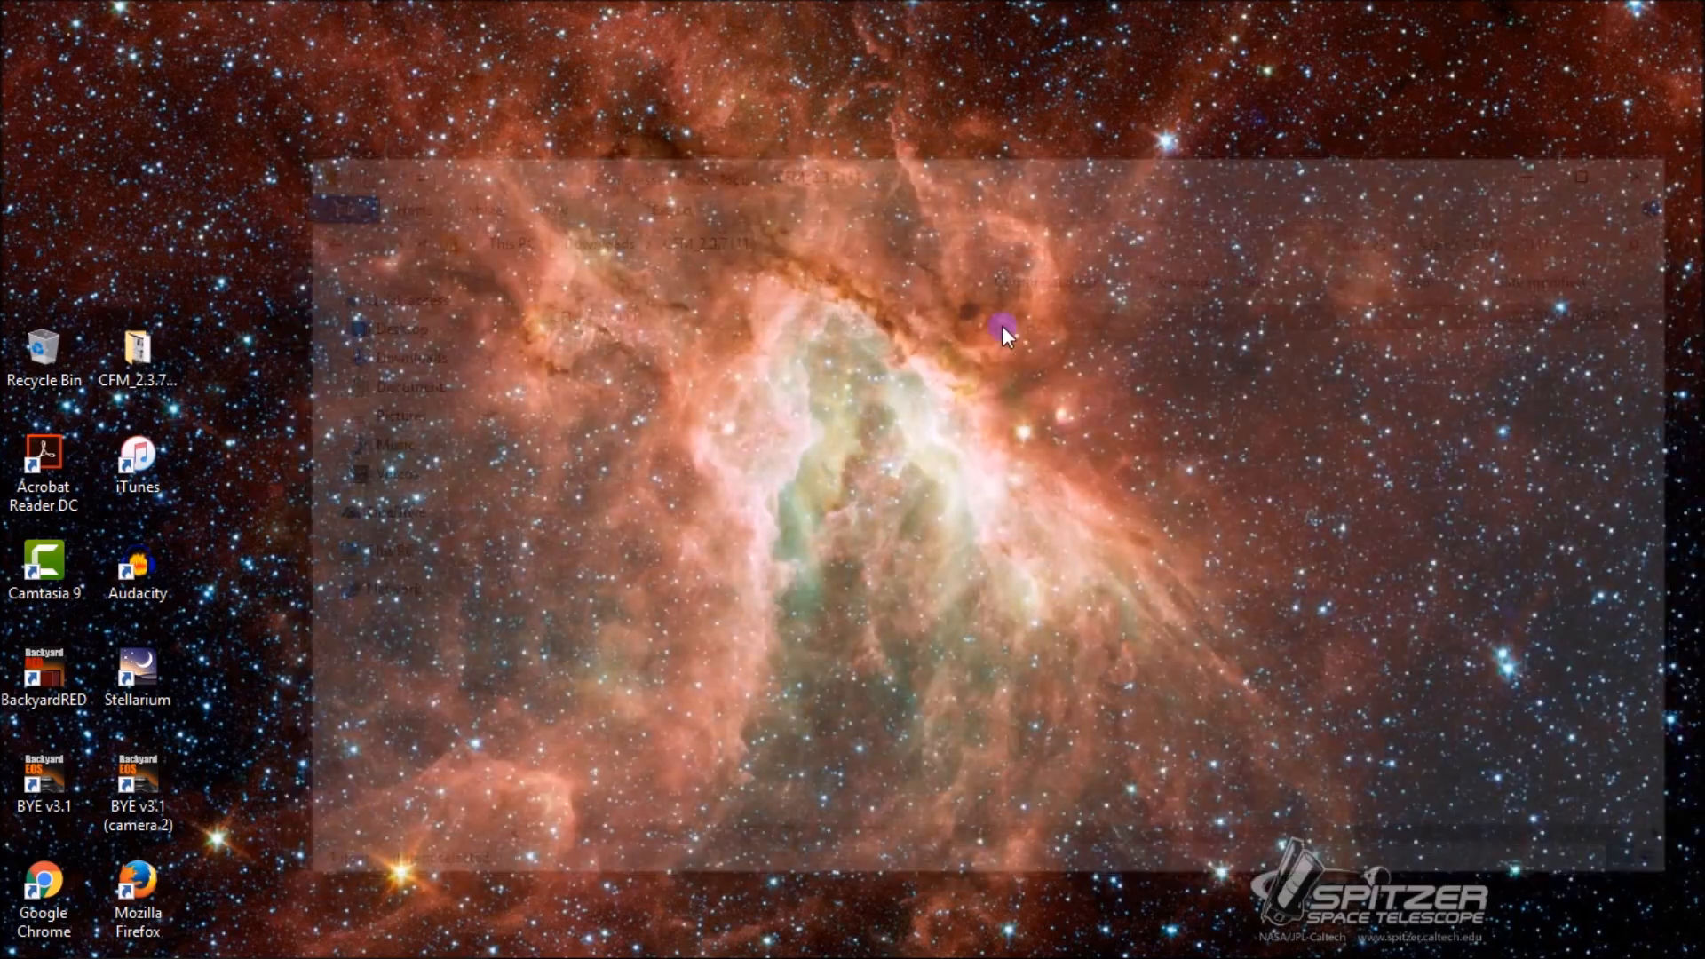
Create a desktop shortcut named CFM targeting CFM.jar in the CFM_2.3.7111 folder.
{"action": "right_click", "coordinate": [1001, 334]}
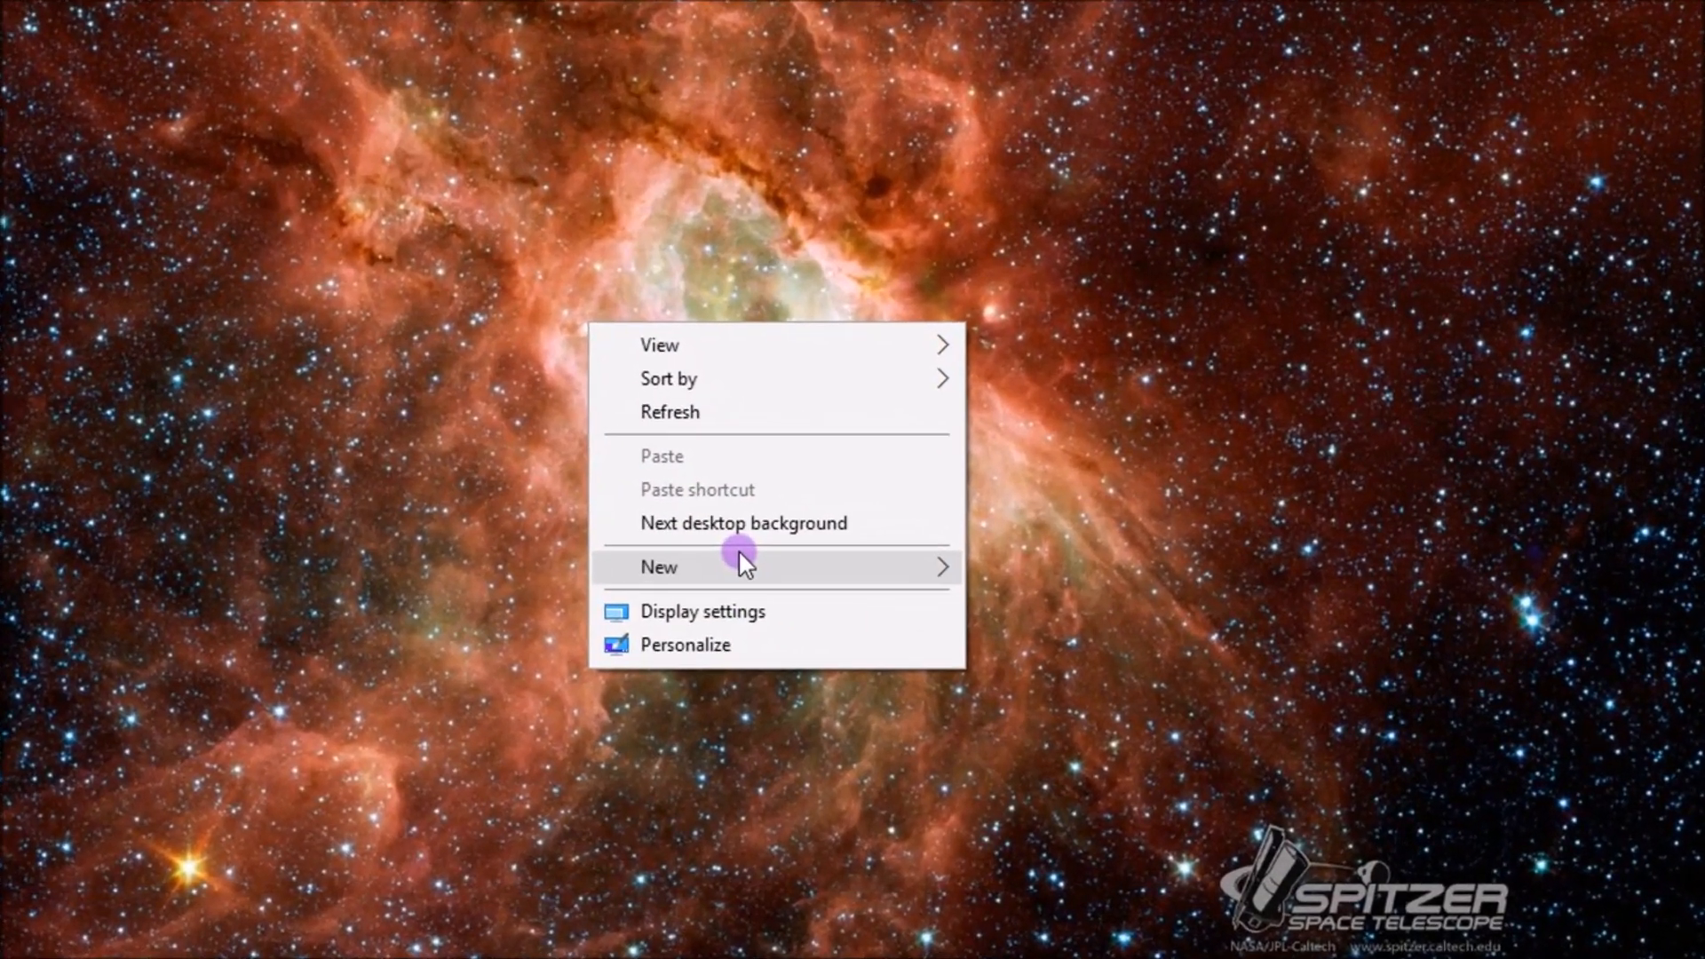
{"action": "left_click", "coordinate": [657, 566]}
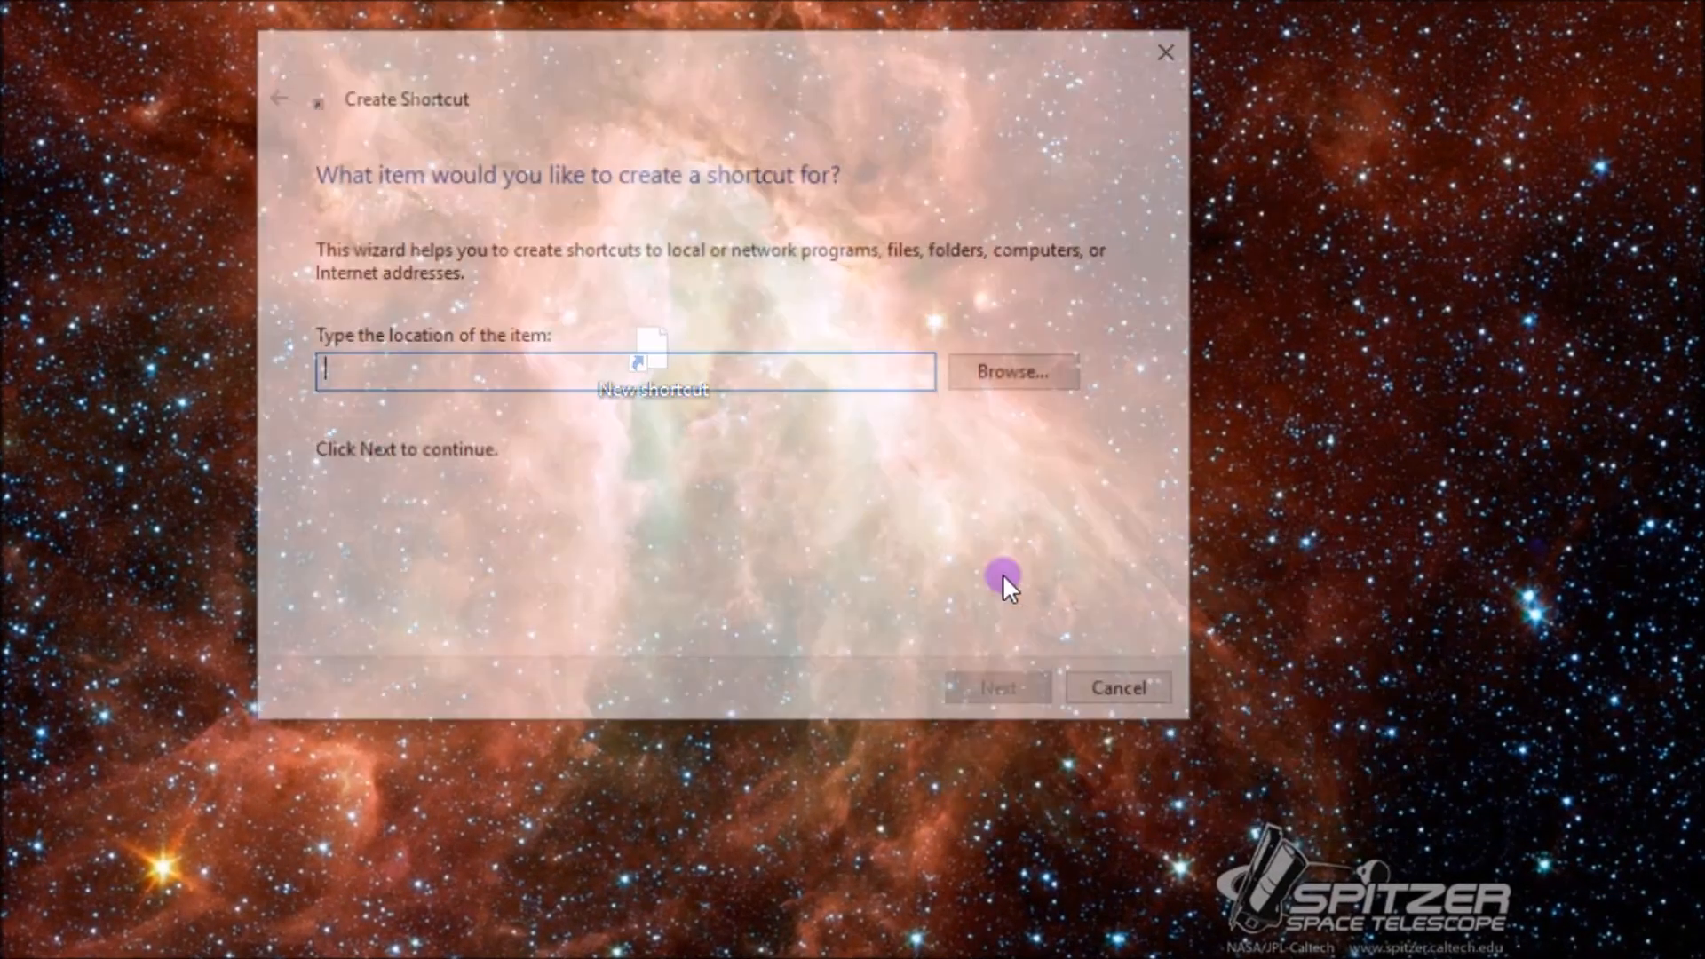
{"action": "left_click", "coordinate": [1010, 371]}
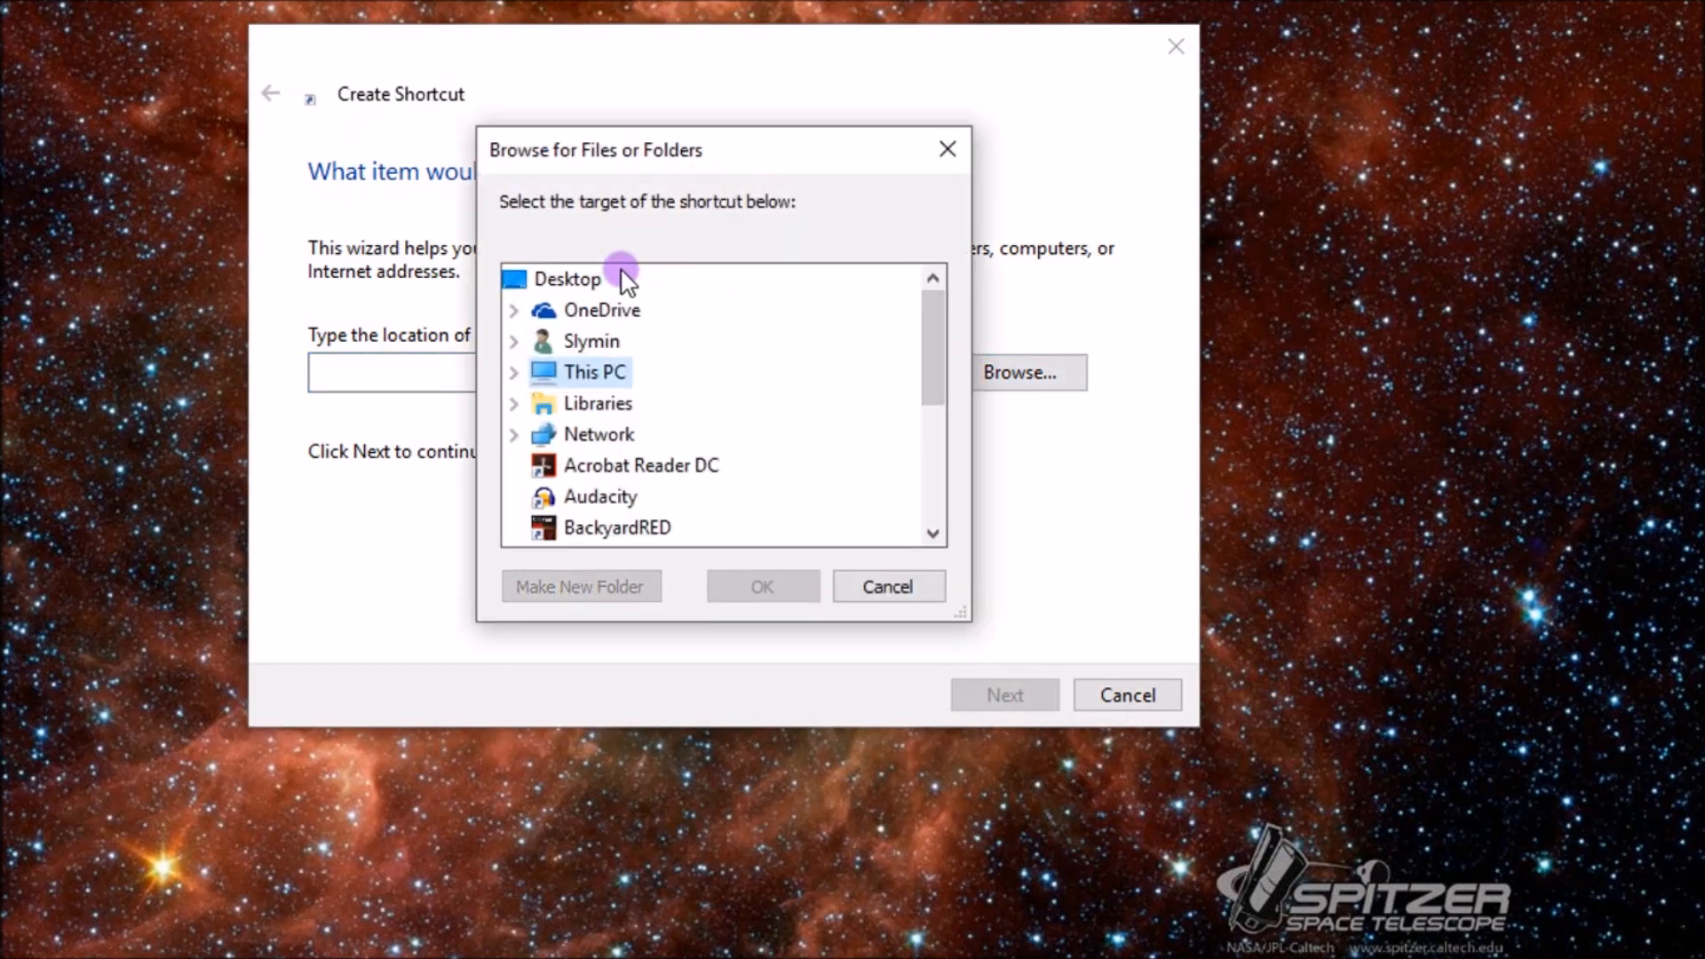
{"action": "scroll", "scroll_direction": "down", "scroll_amount": 3}
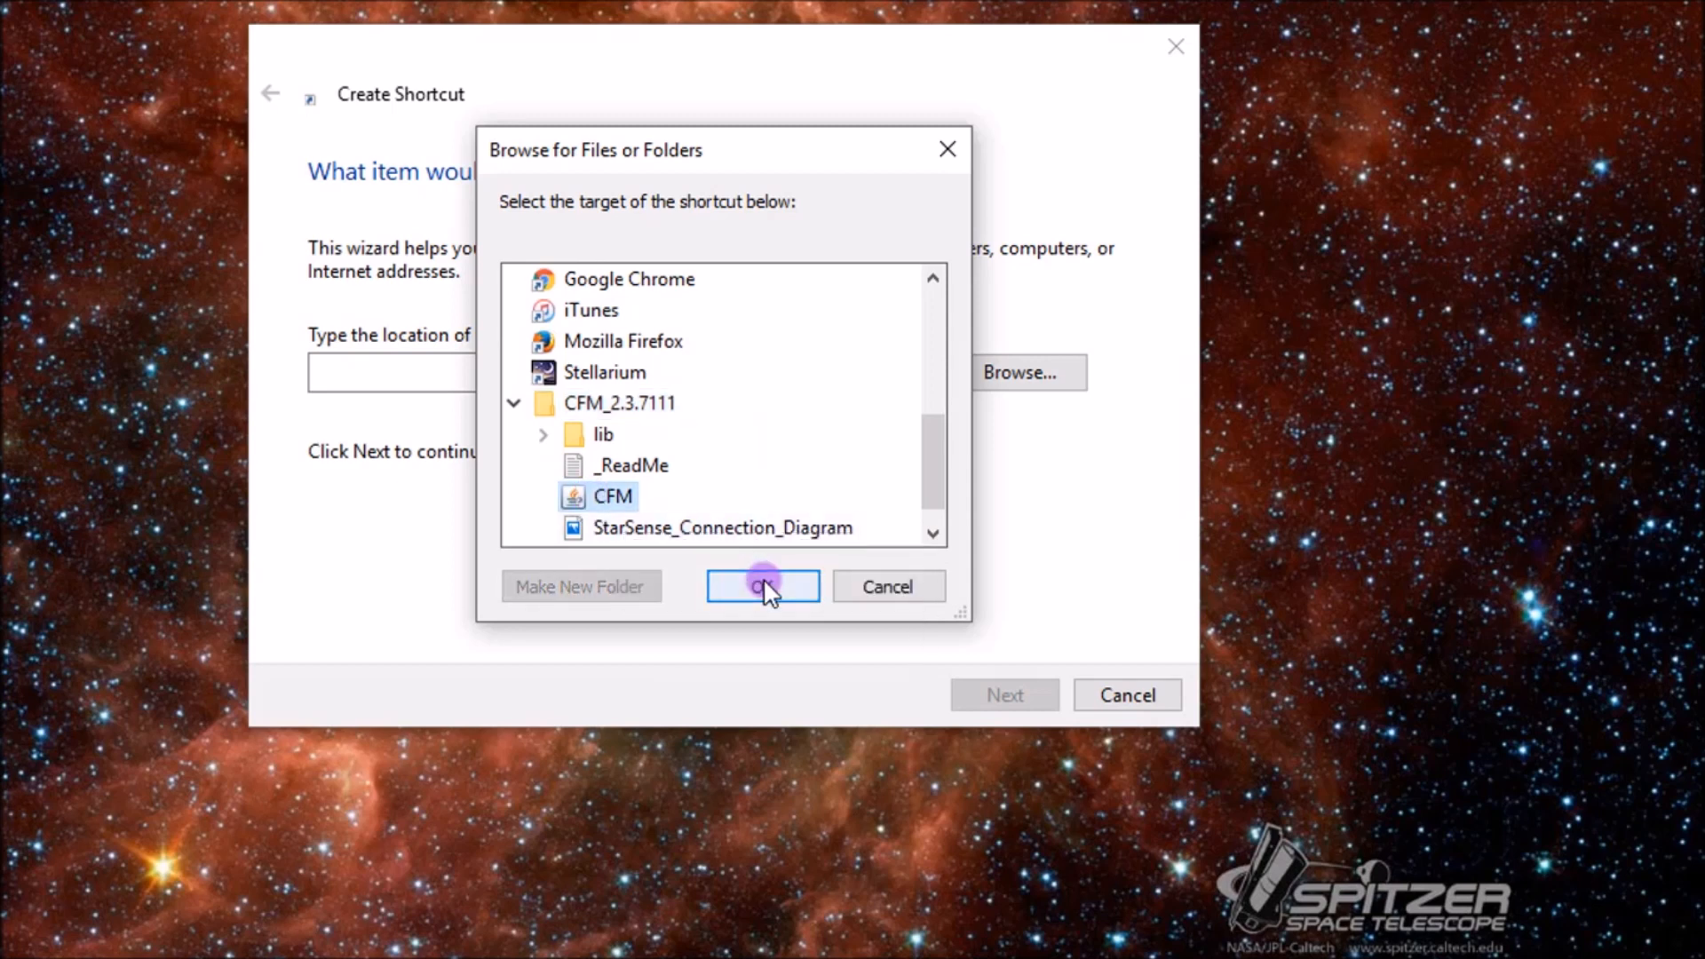
{"action": "left_click", "coordinate": [761, 586]}
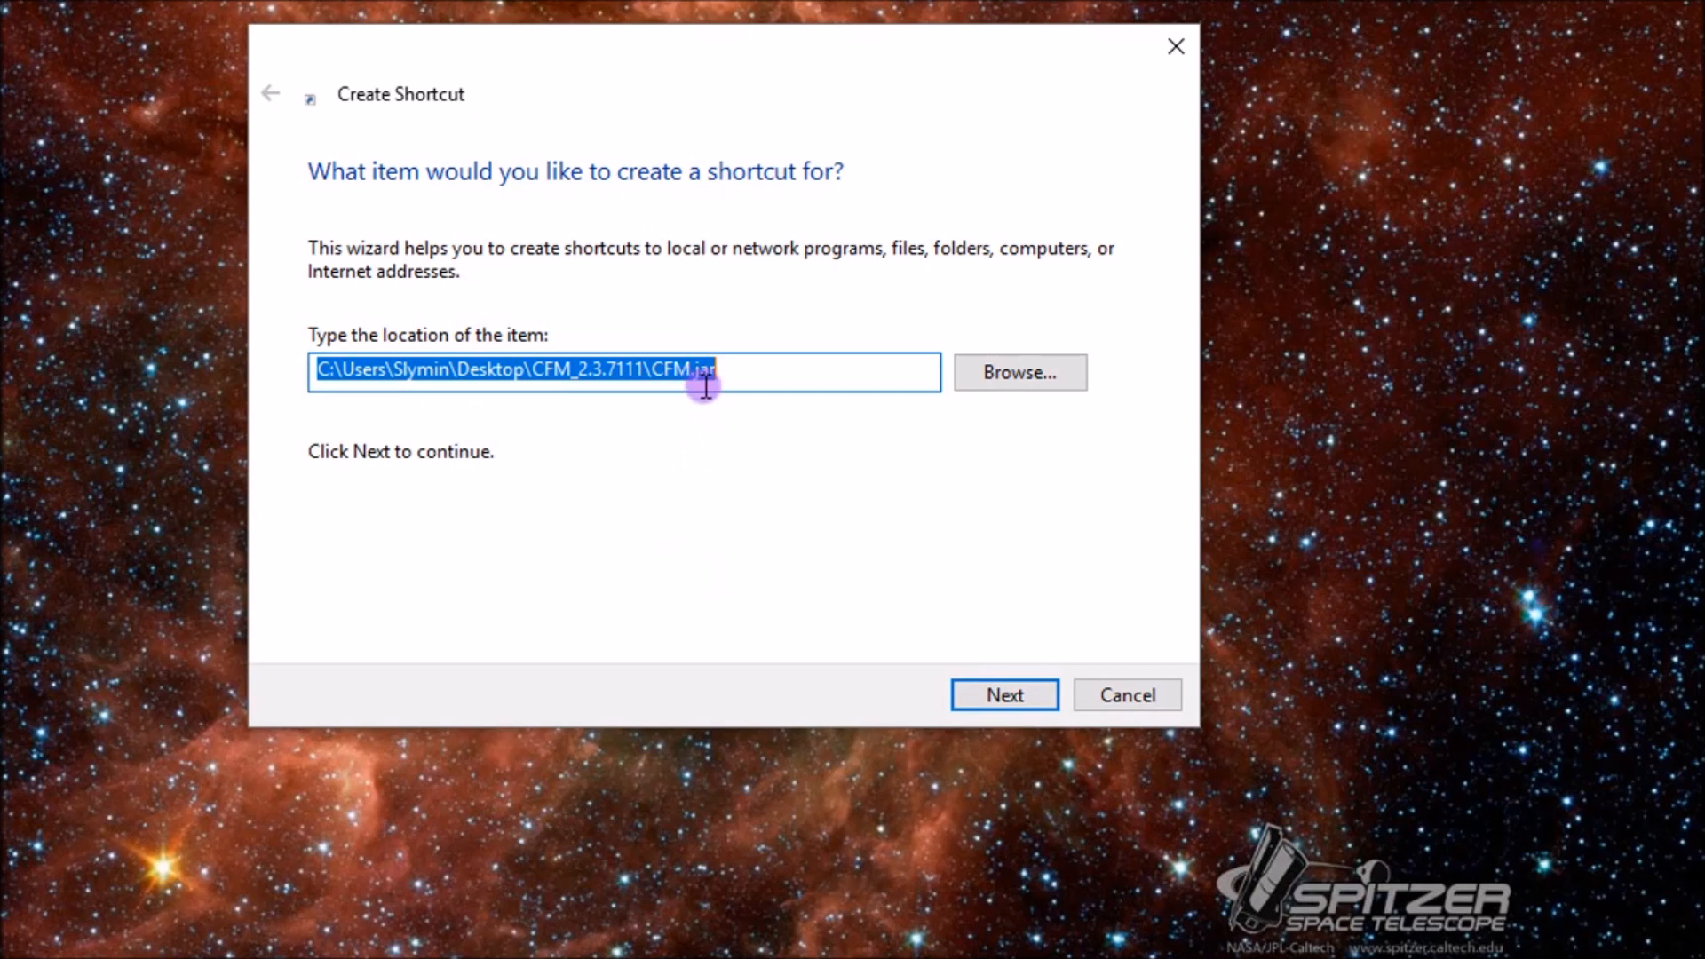
{"action": "mouse_move", "coordinate": [1001, 694]}
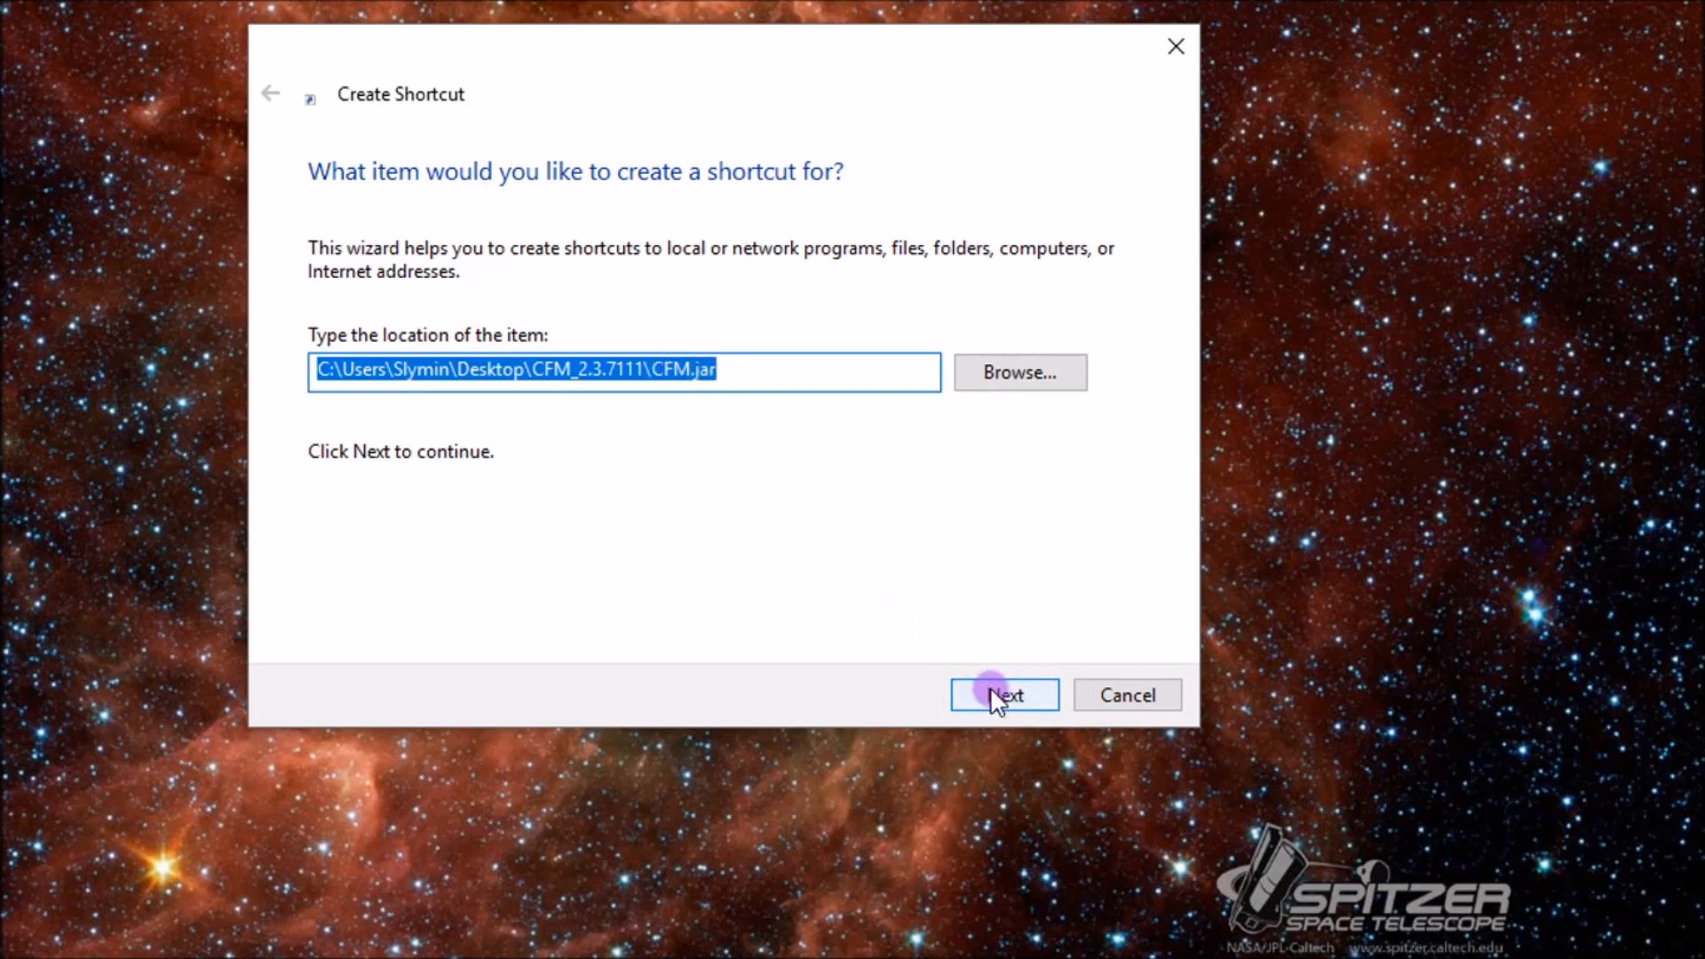
{"action": "left_click", "coordinate": [1002, 694]}
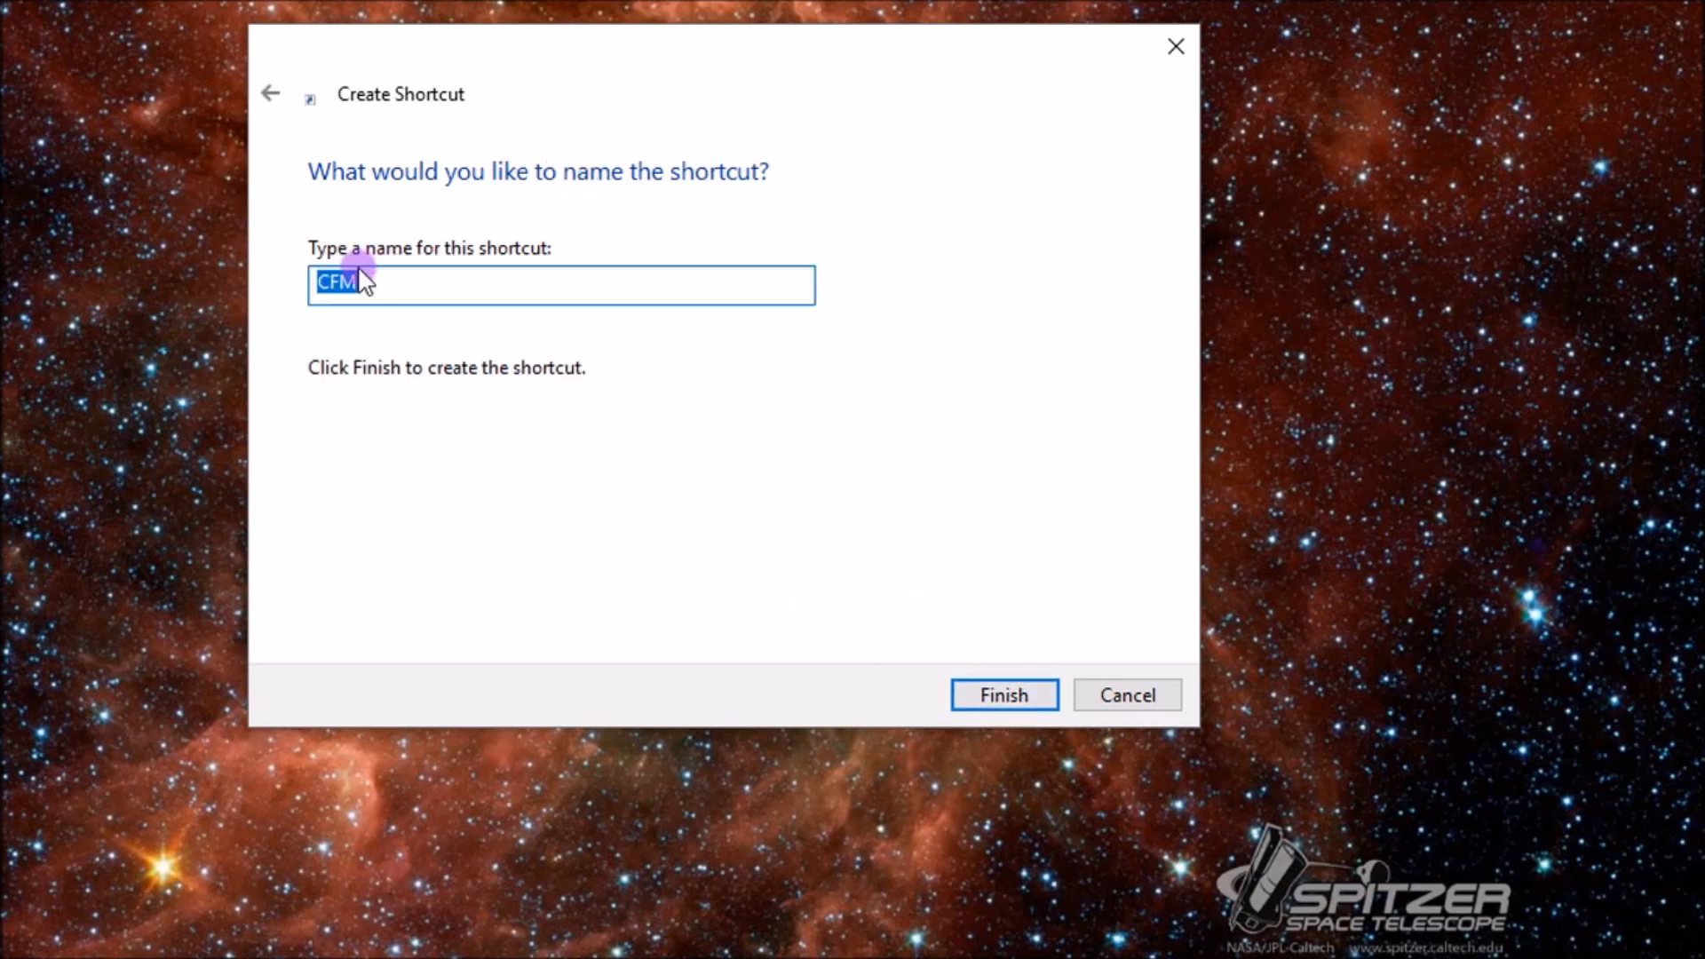
{"action": "left_click", "coordinate": [1001, 694]}
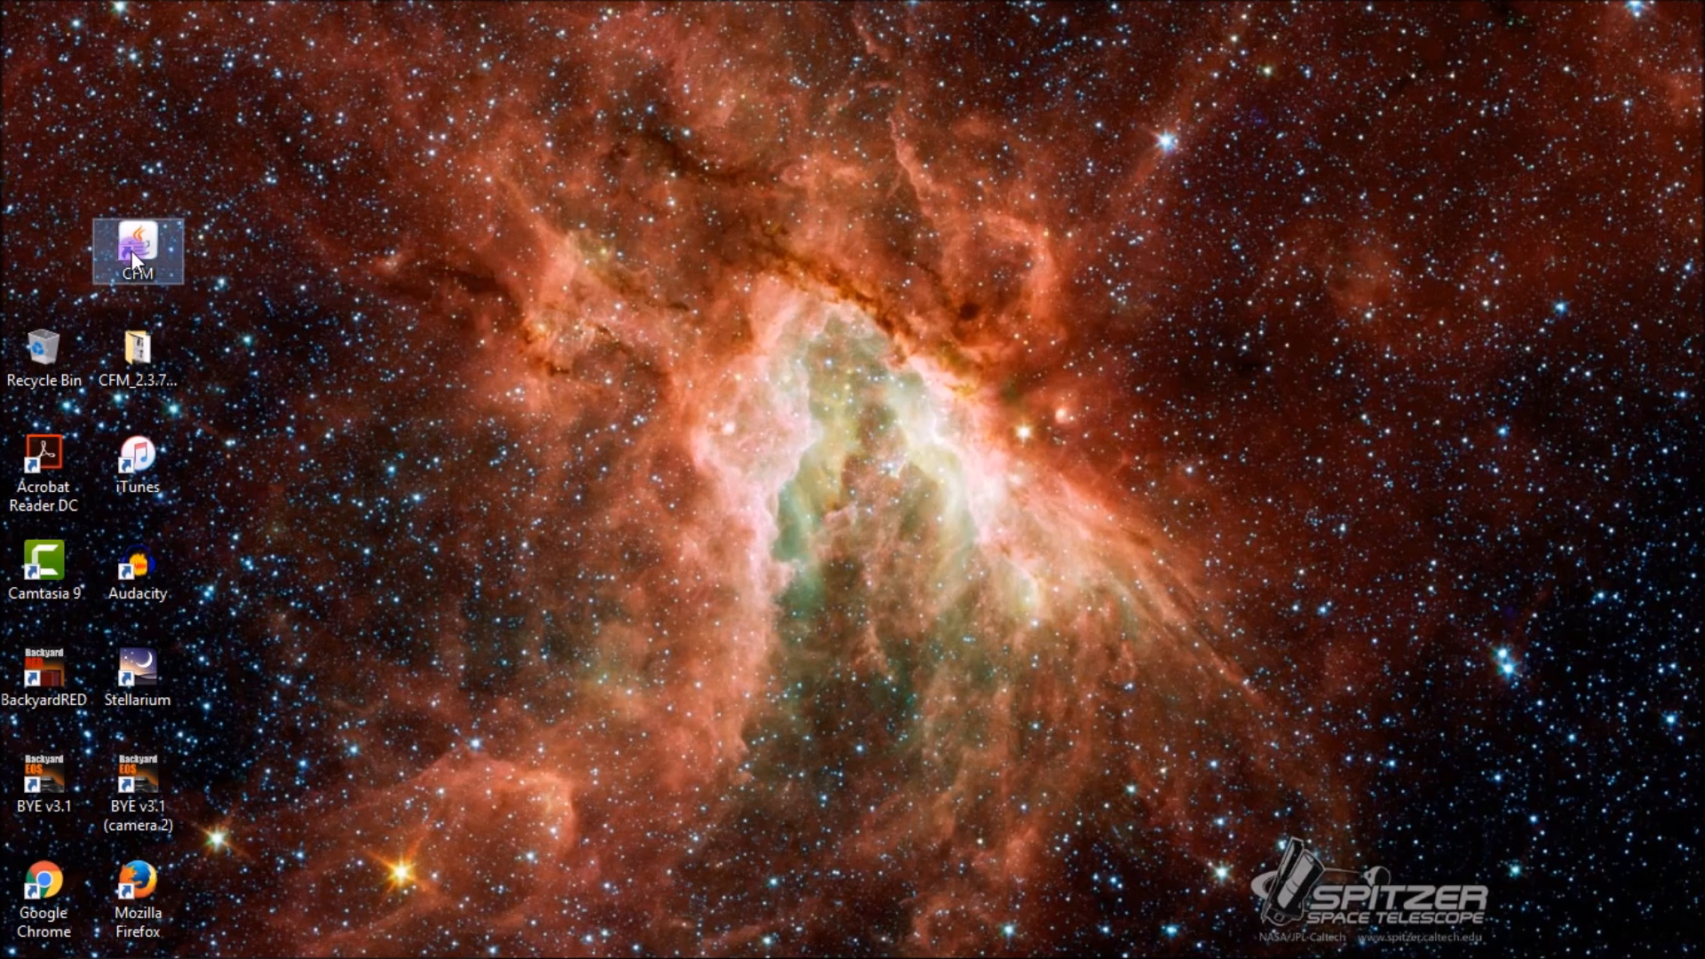
Launch Celestron Firmware Manager from the new CFM desktop shortcut.
{"action": "double_click", "coordinate": [136, 248]}
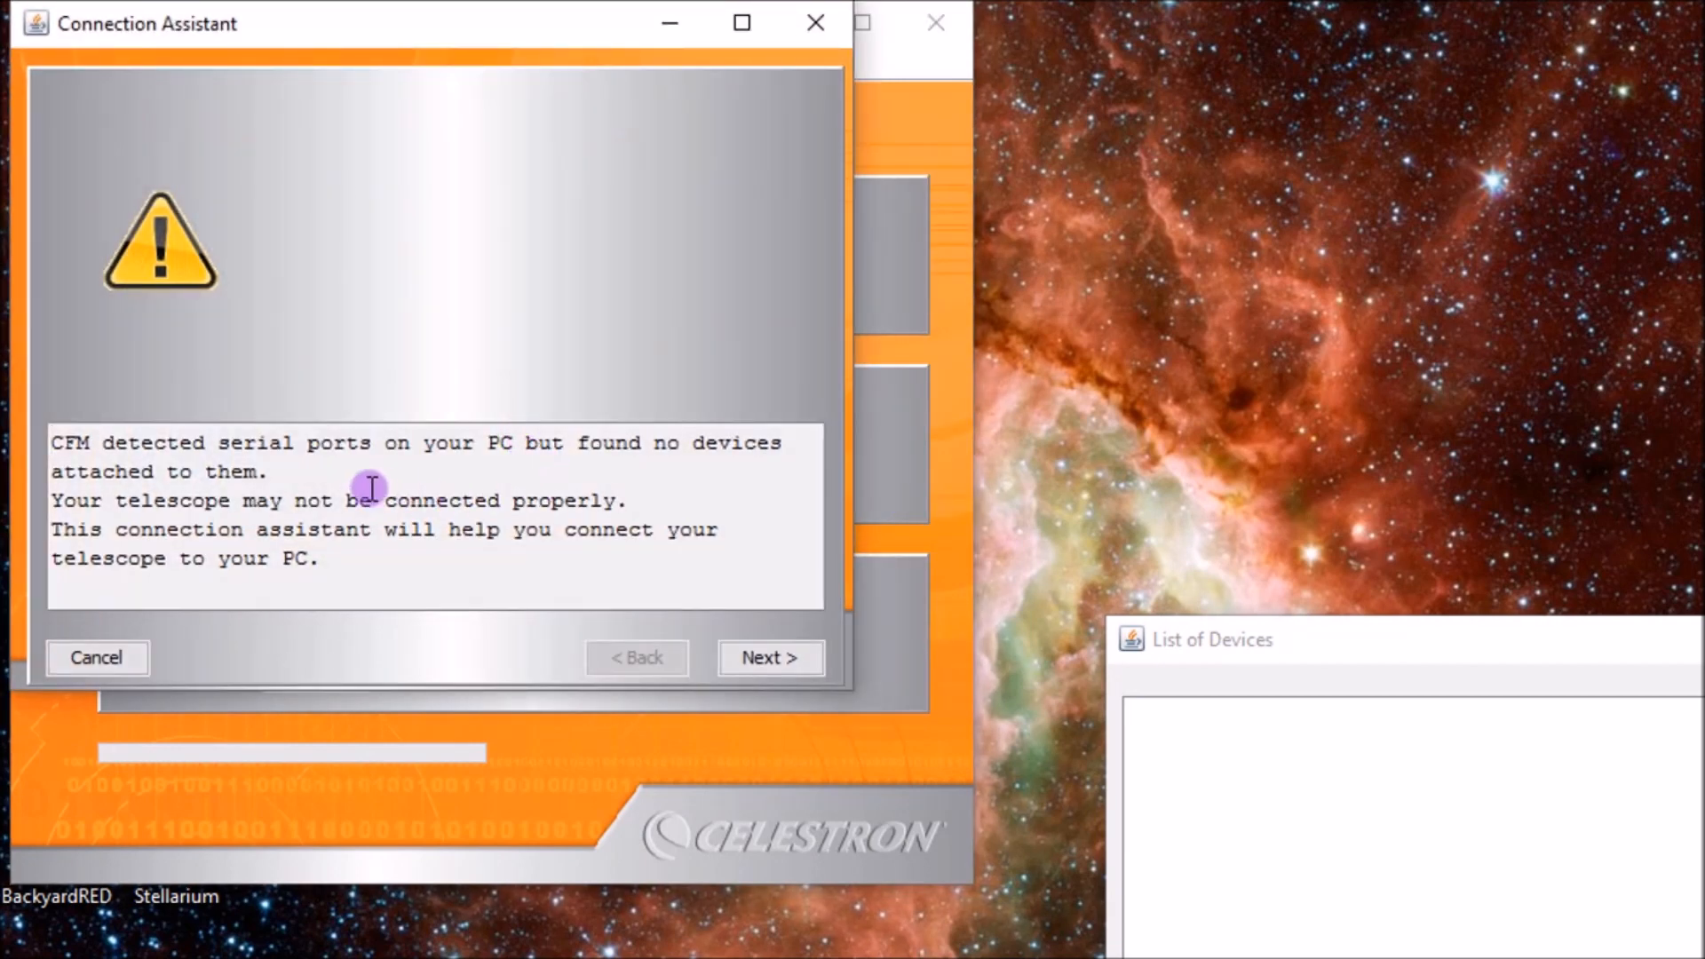
{"action": "mouse_move", "coordinate": [394, 456]}
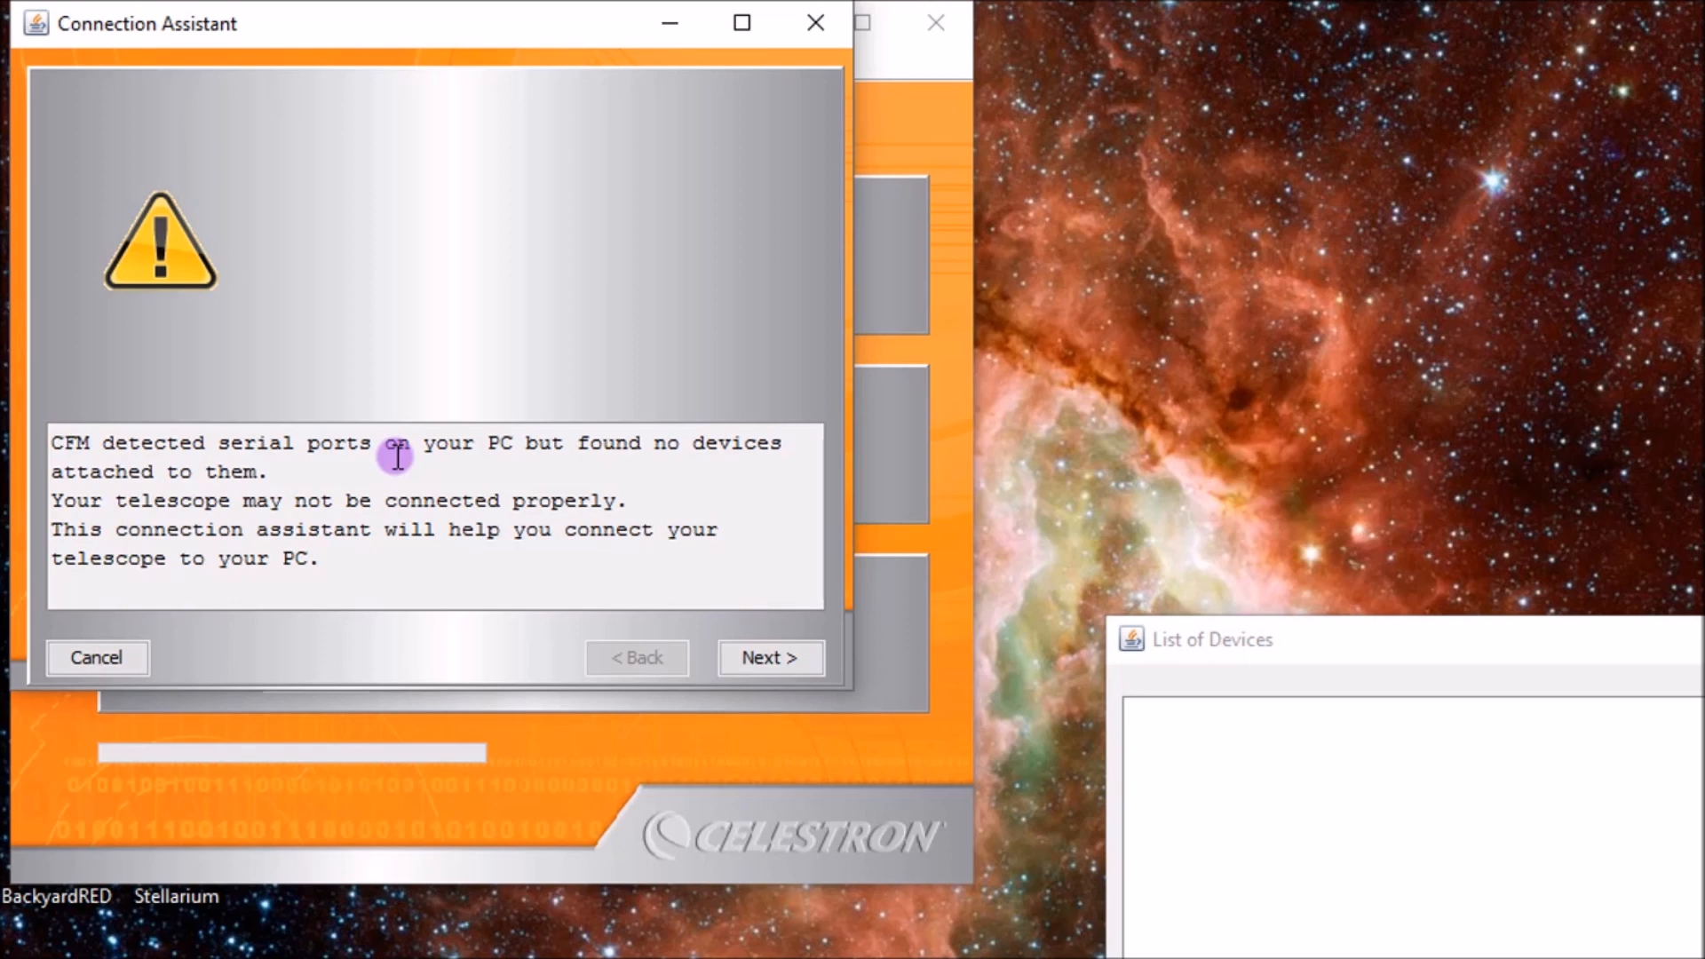
{"action": "mouse_move", "coordinate": [469, 503]}
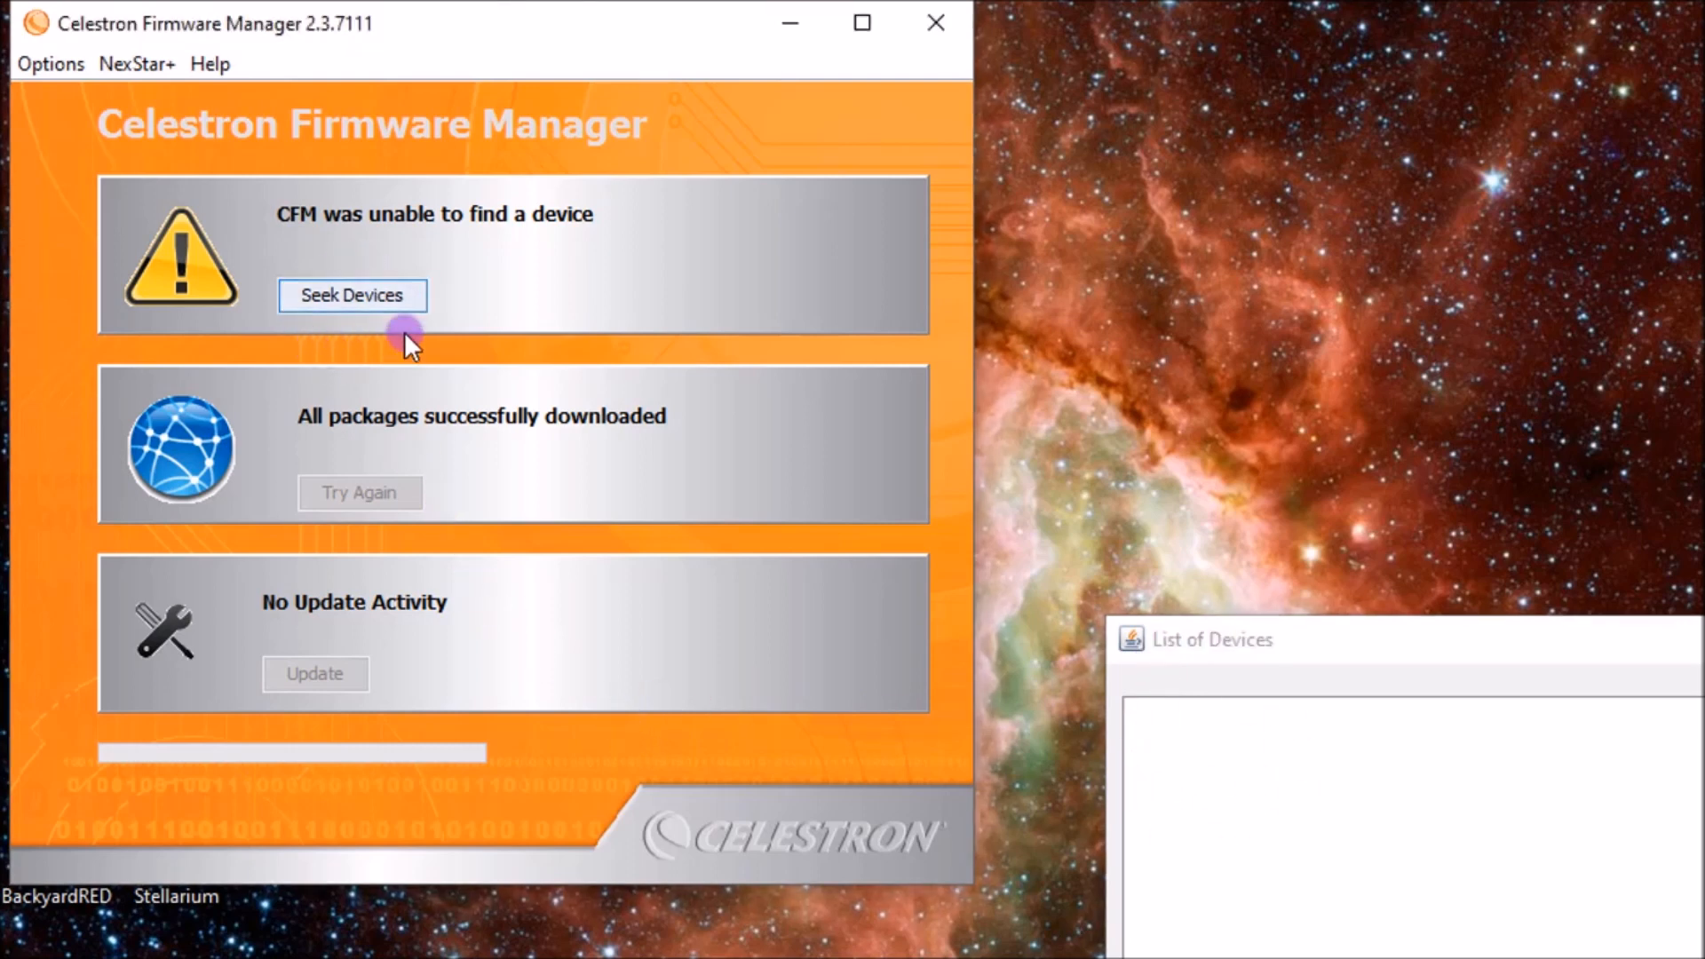
{"action": "mouse_move", "coordinate": [408, 313]}
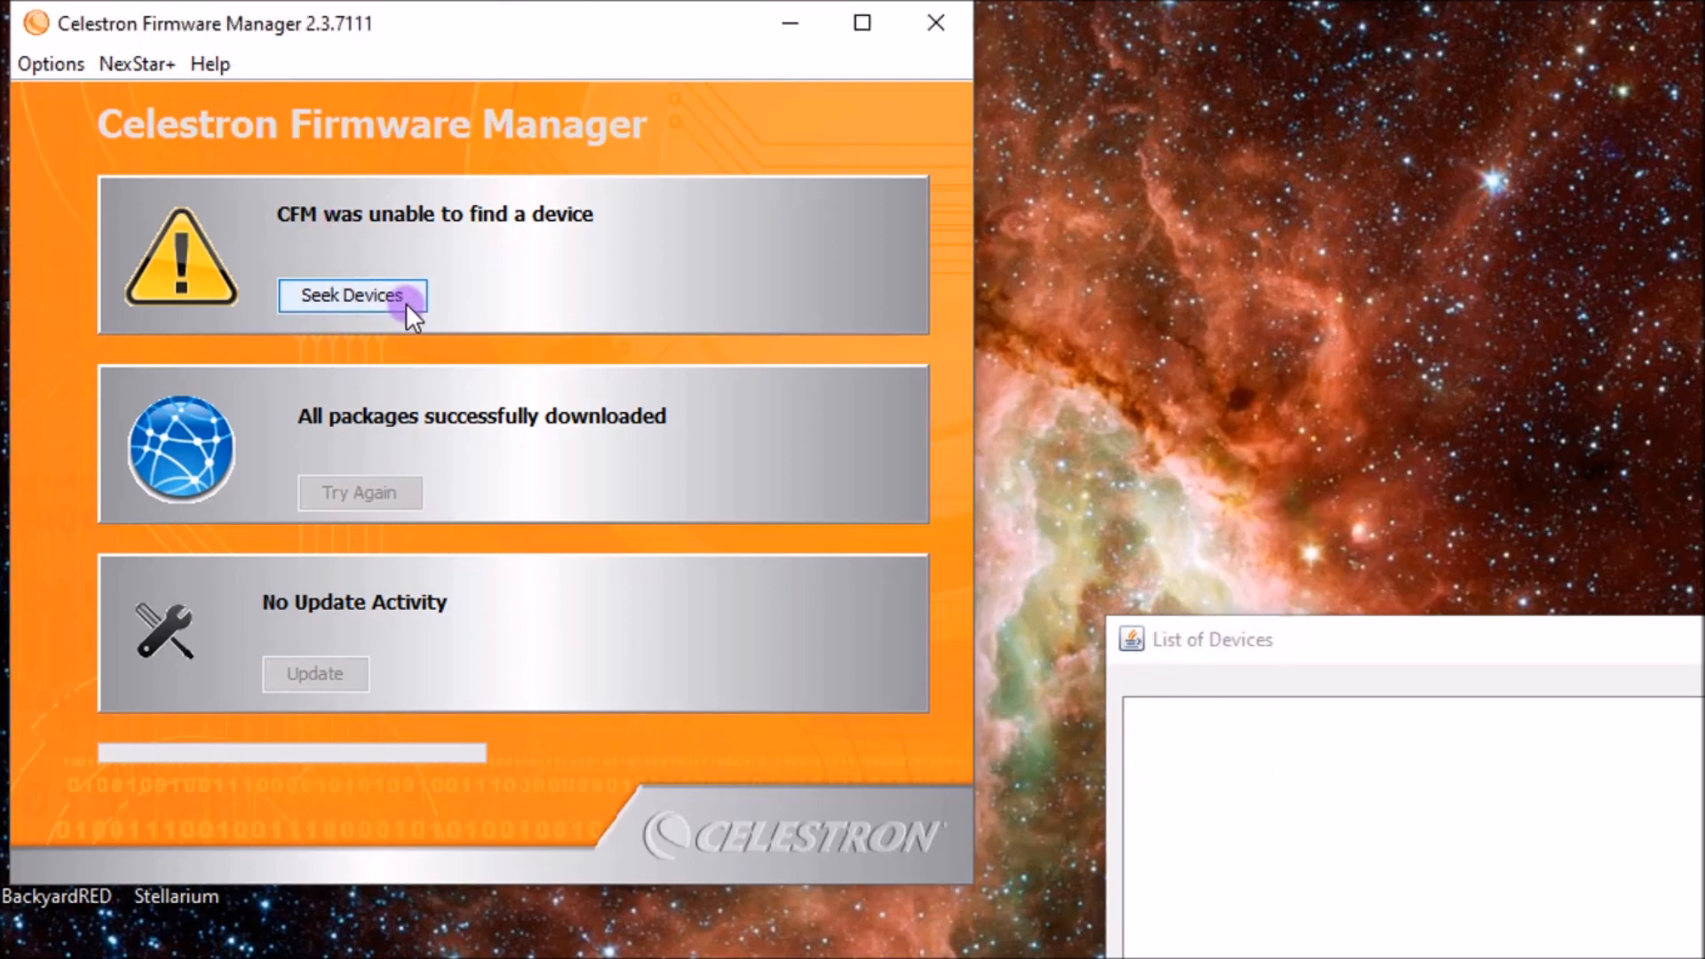
{"action": "mouse_move", "coordinate": [389, 307]}
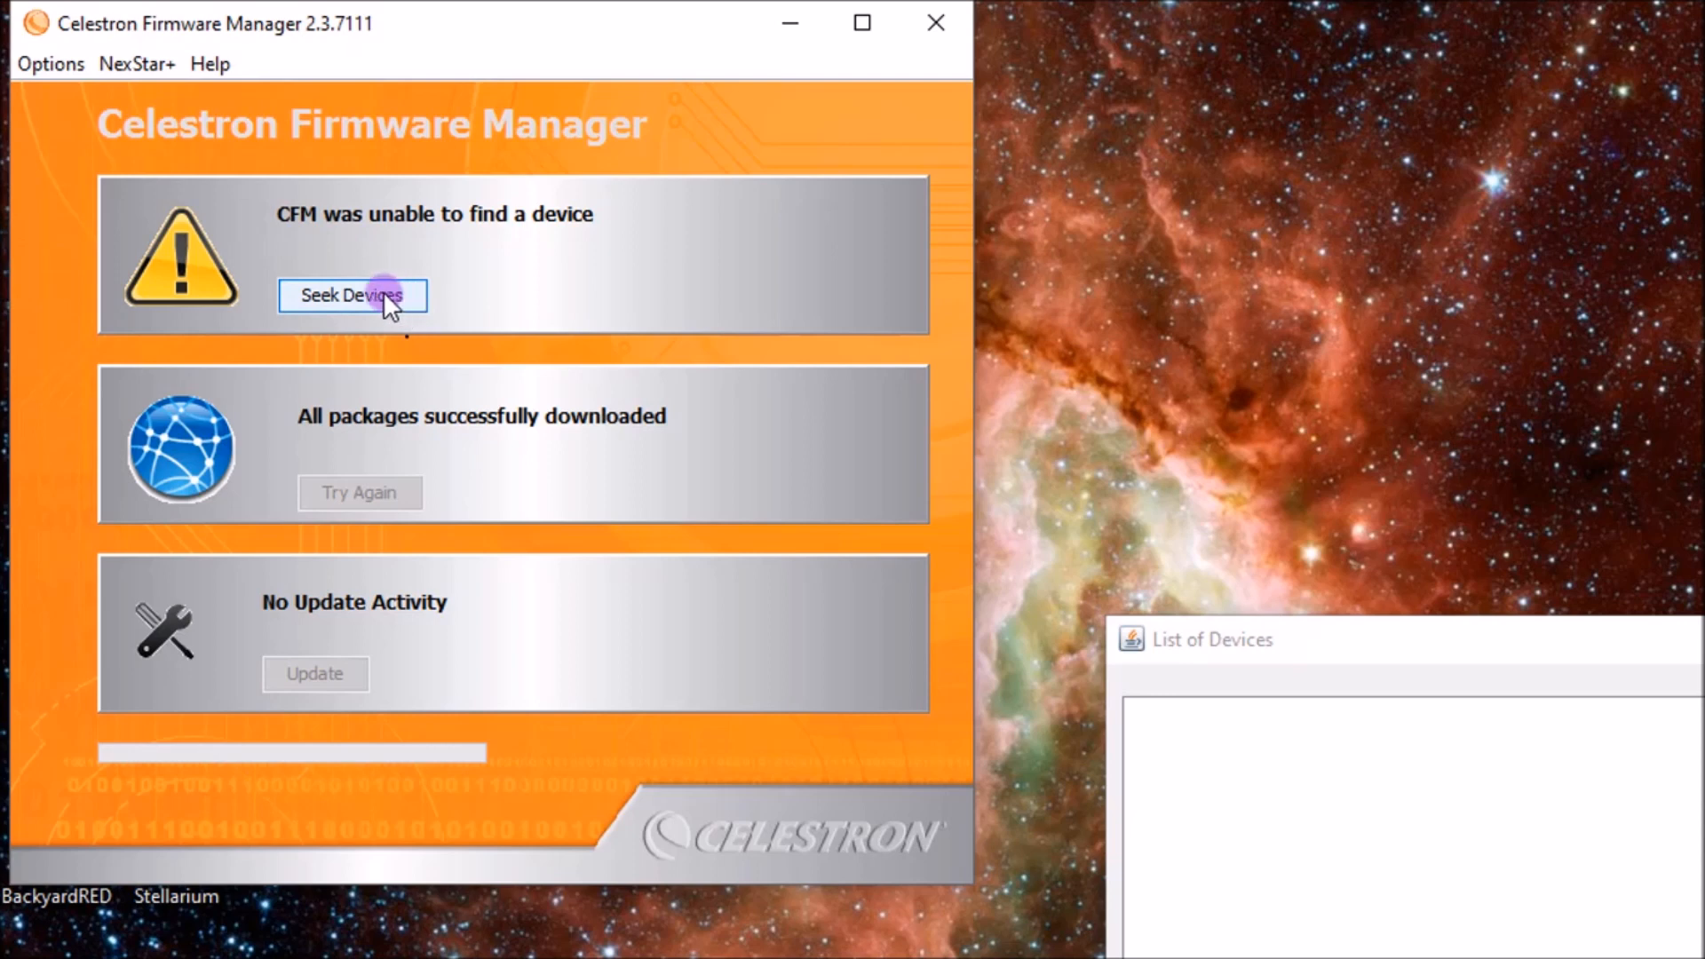
{"action": "mouse_move", "coordinate": [456, 261]}
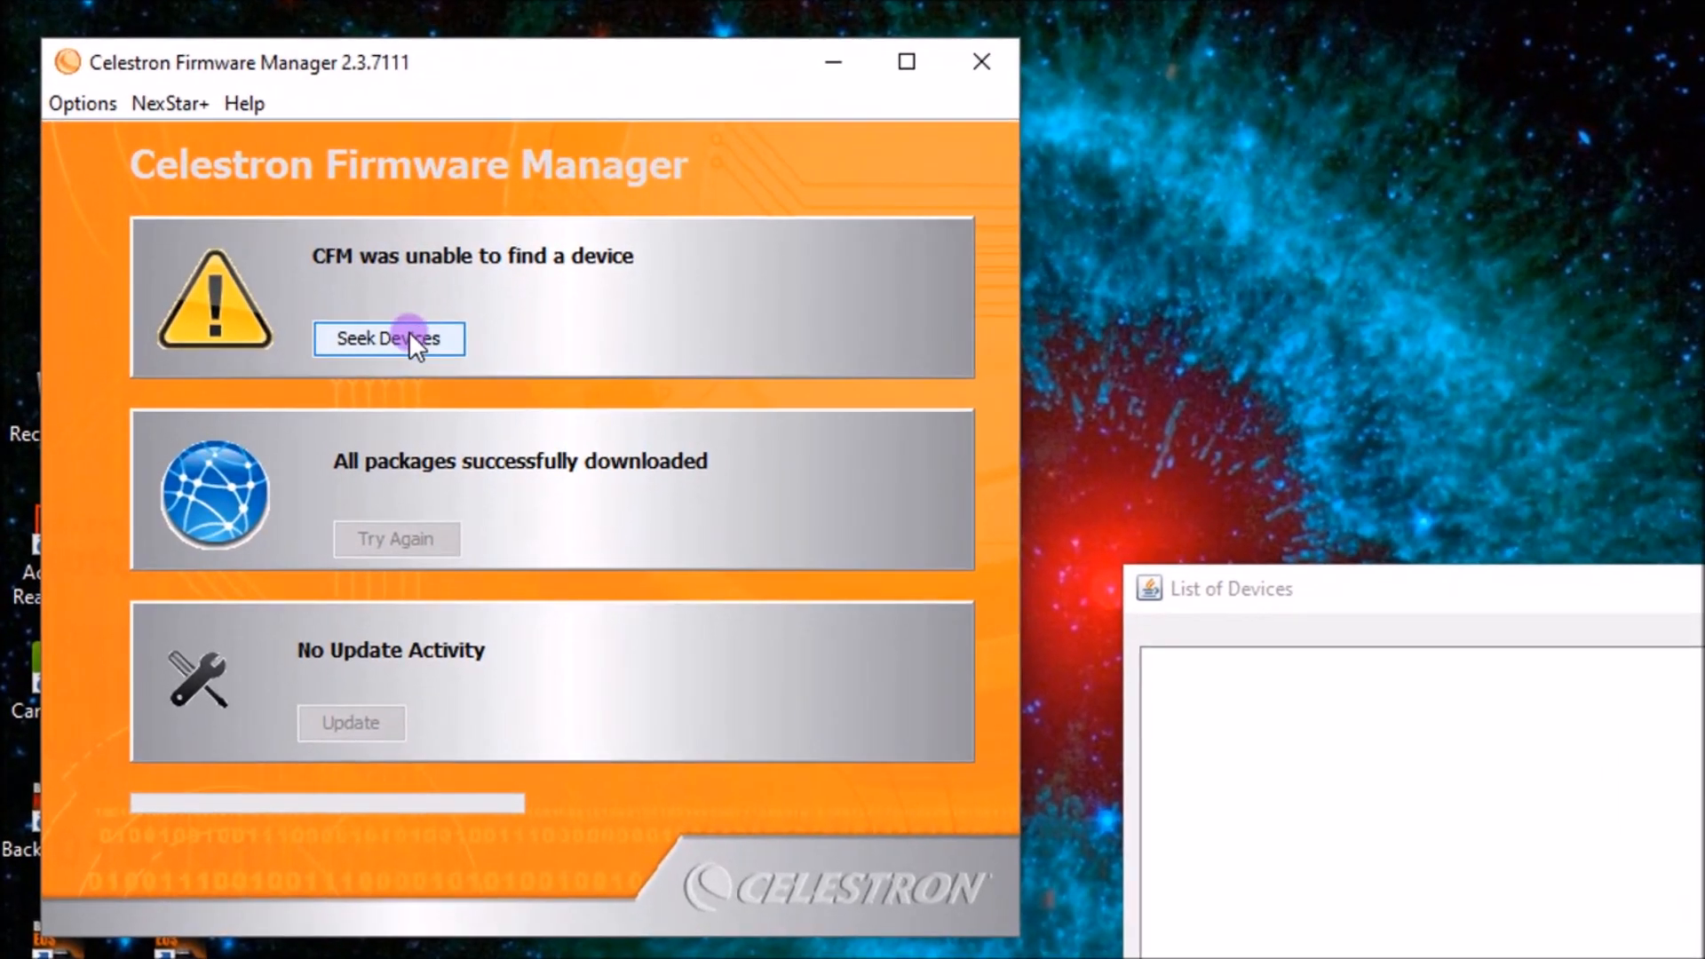
Seek devices until NexStar+ and AdvancedVX appear, then begin the firmware update.
{"action": "left_click", "coordinate": [389, 338]}
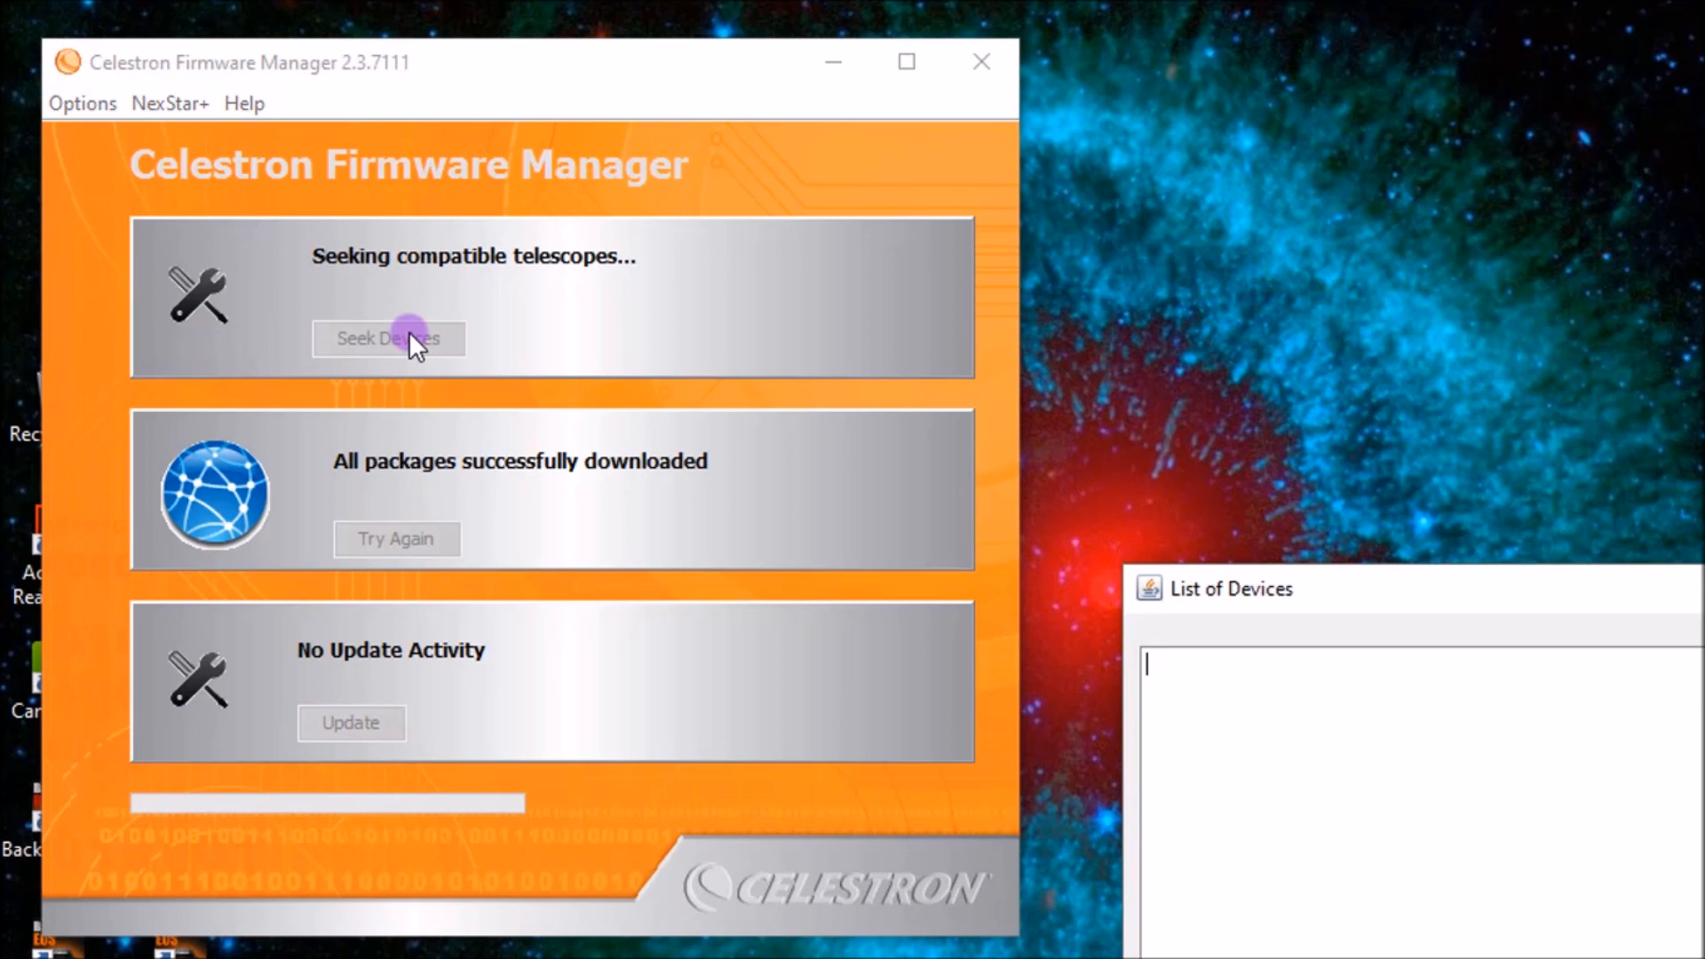
{"action": "left_click", "coordinate": [389, 337]}
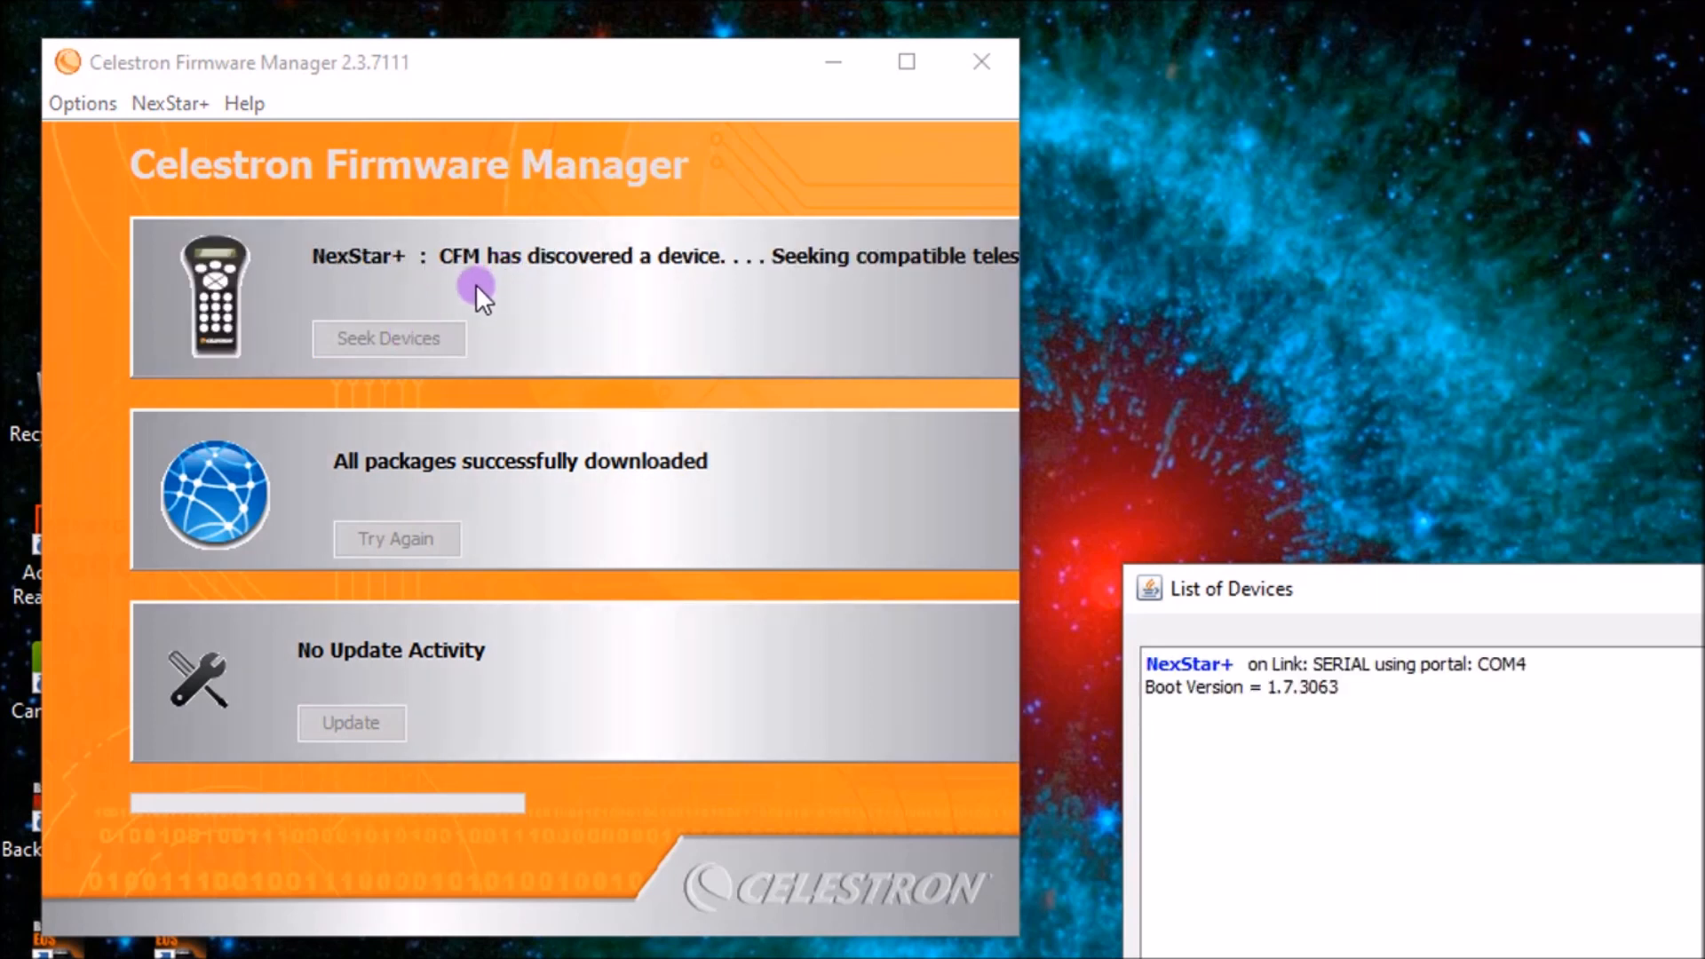
{"action": "mouse_move", "coordinate": [261, 348]}
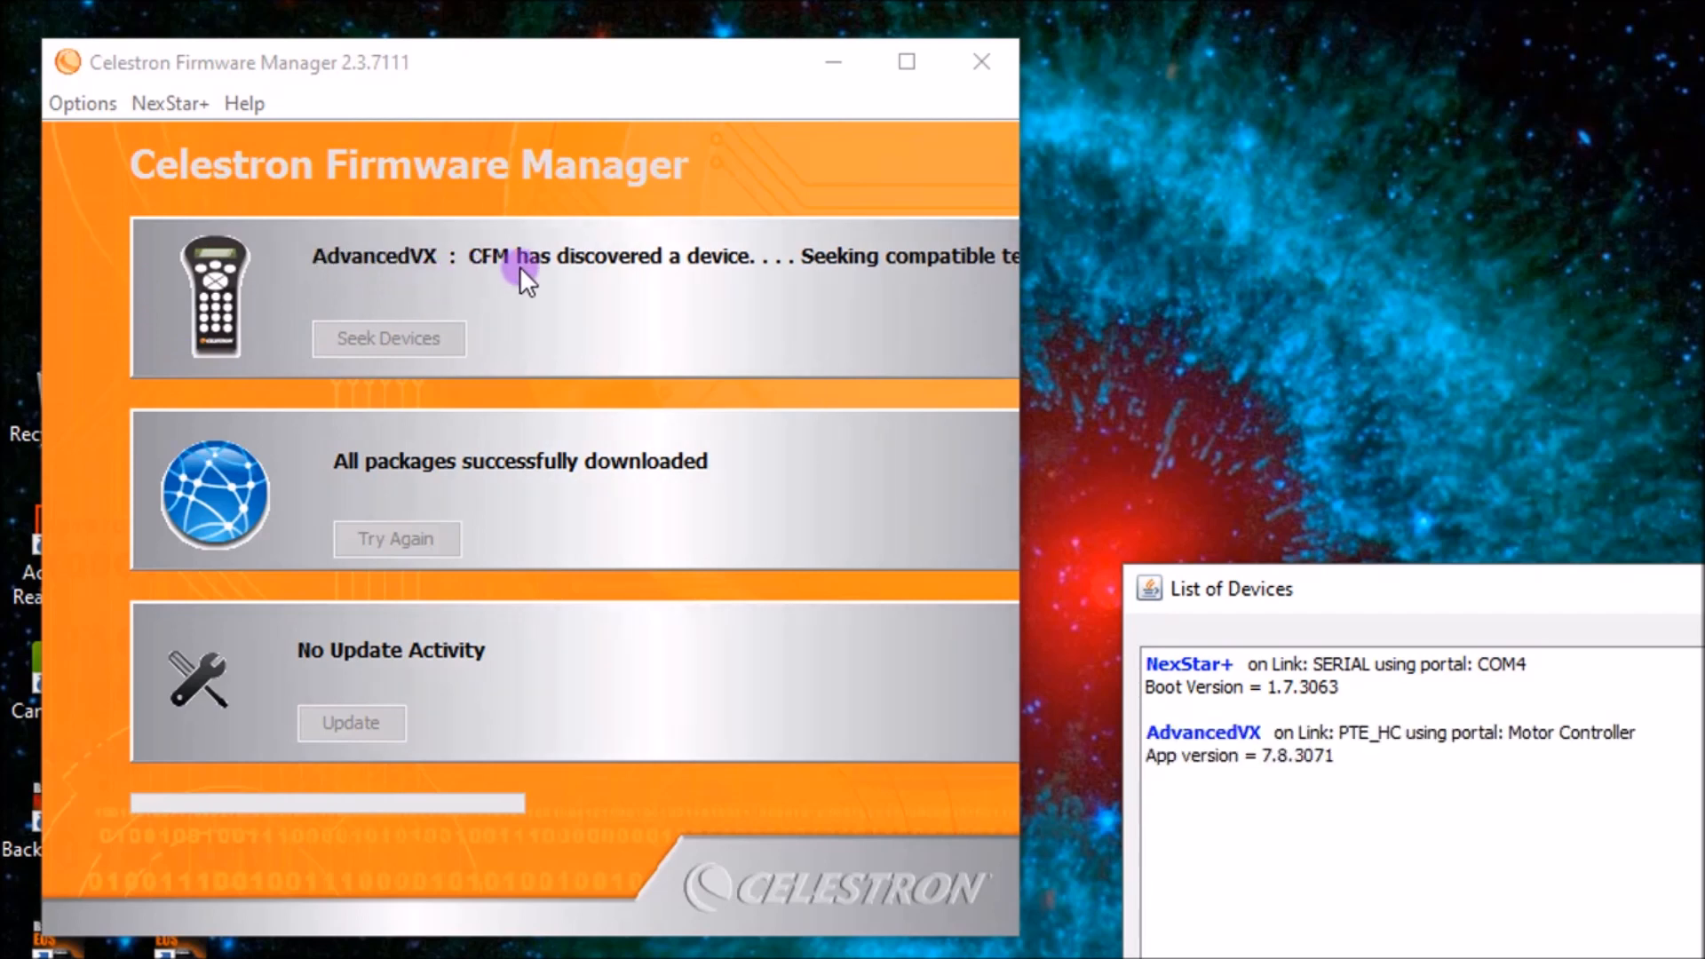
{"action": "mouse_move", "coordinate": [886, 386]}
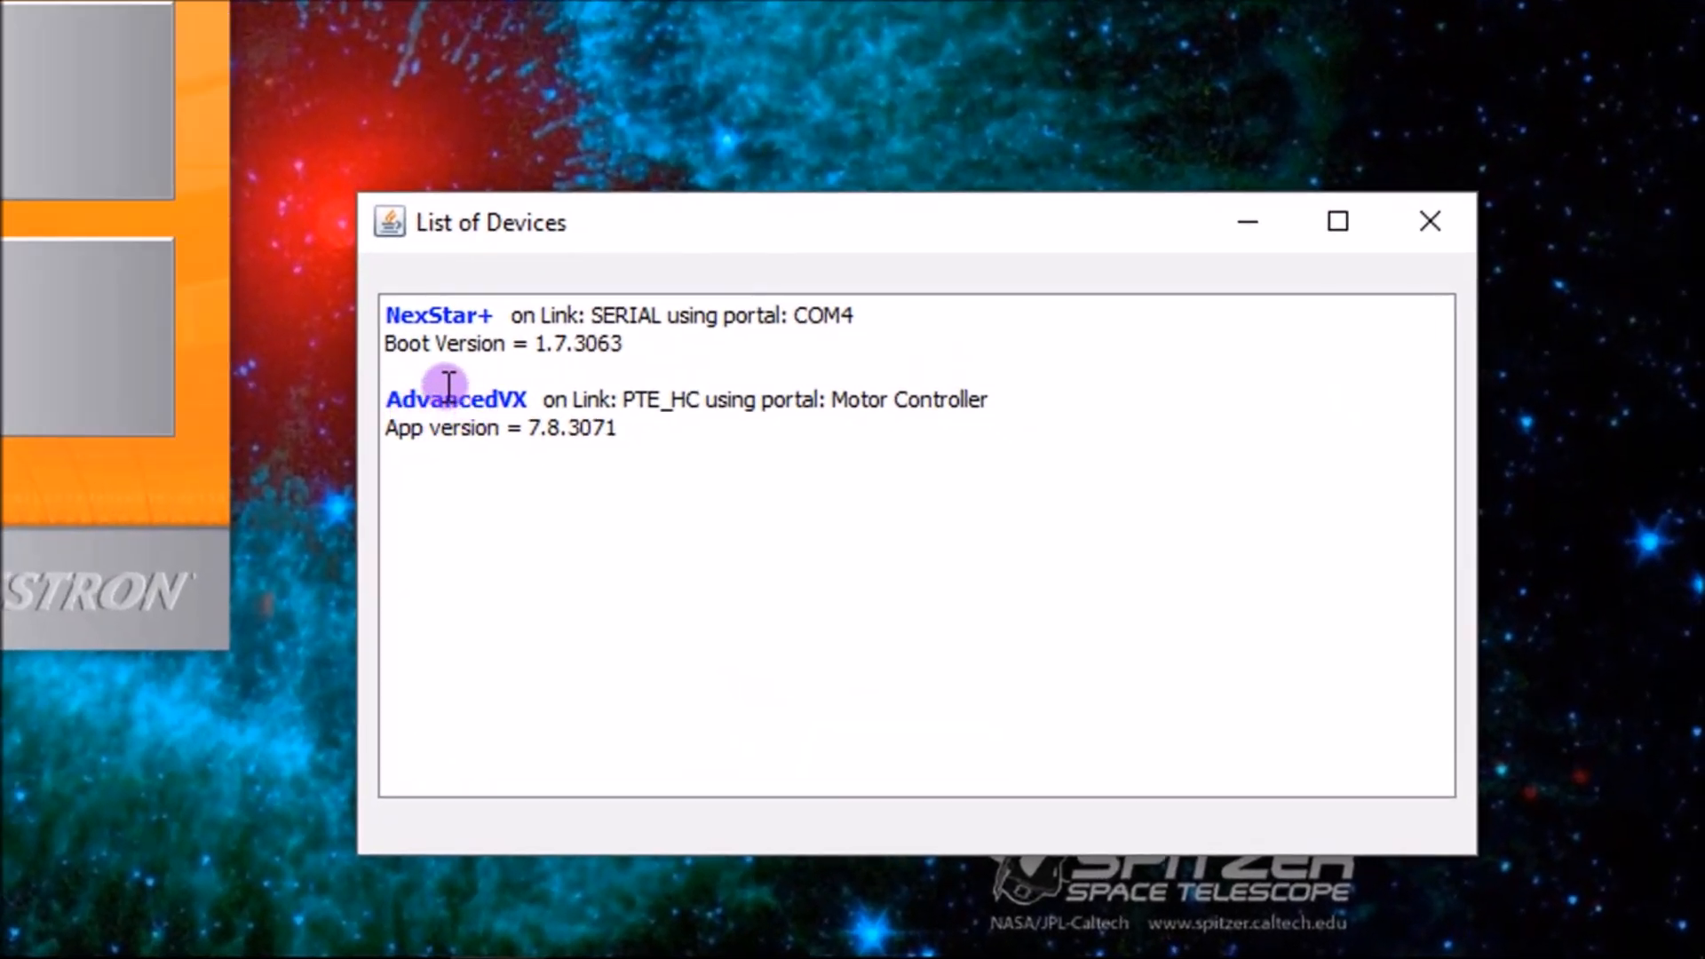
{"action": "mouse_move", "coordinate": [481, 410]}
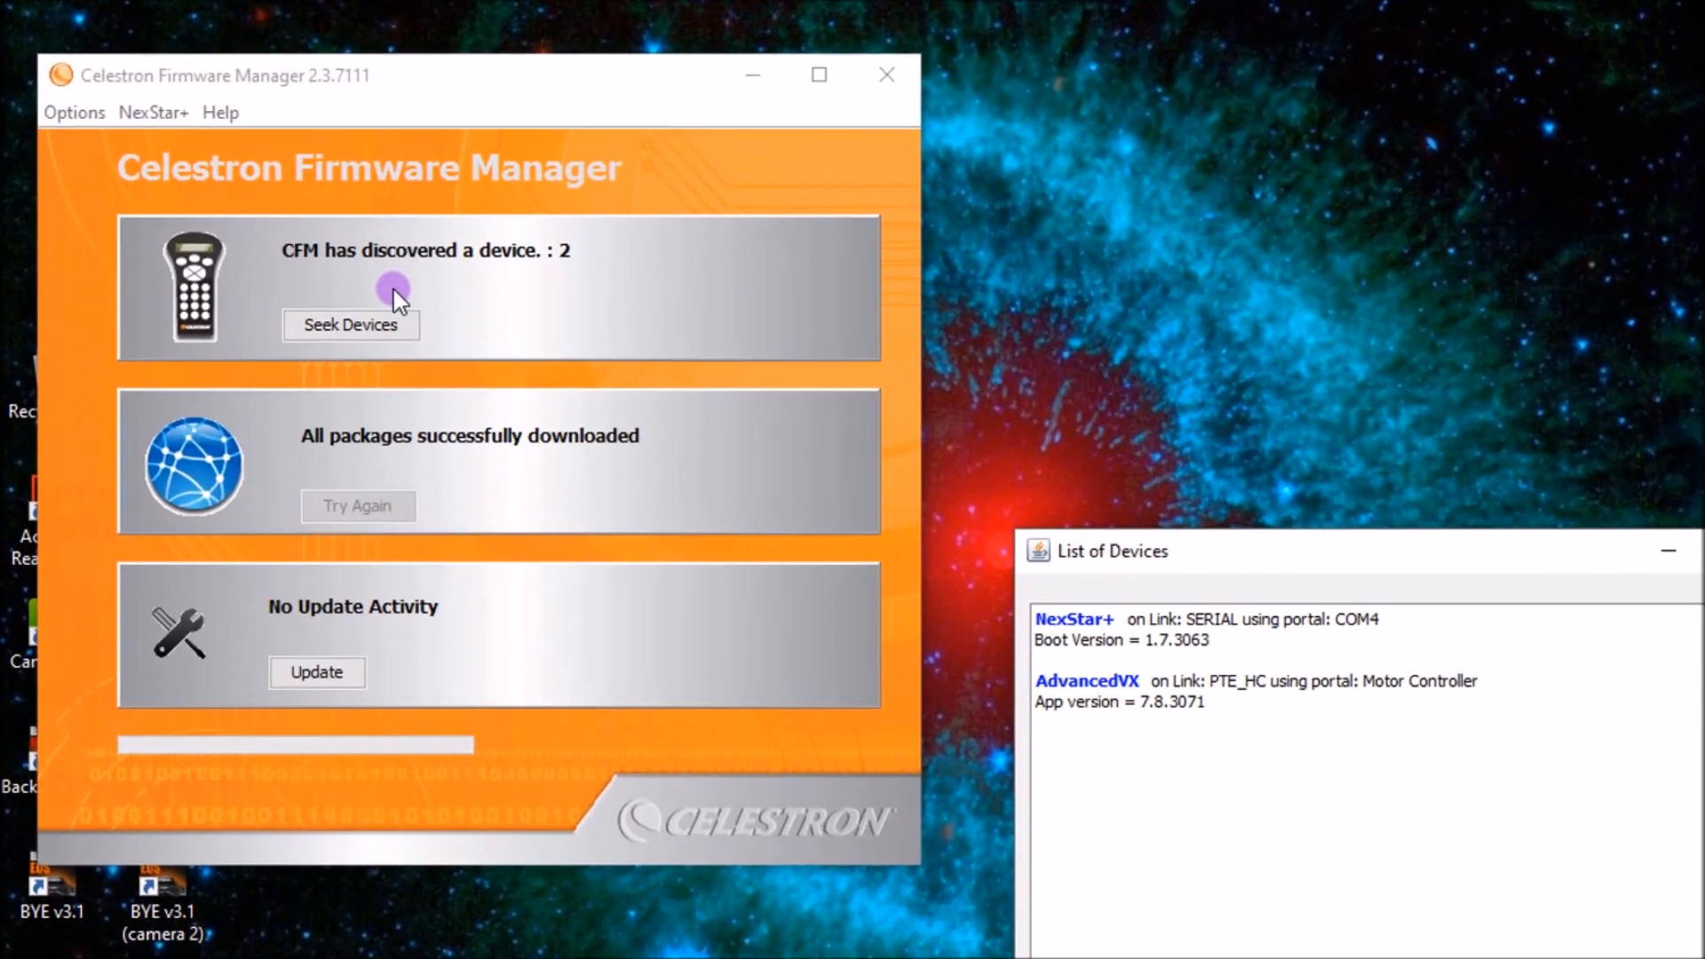
{"action": "left_click", "coordinate": [316, 671]}
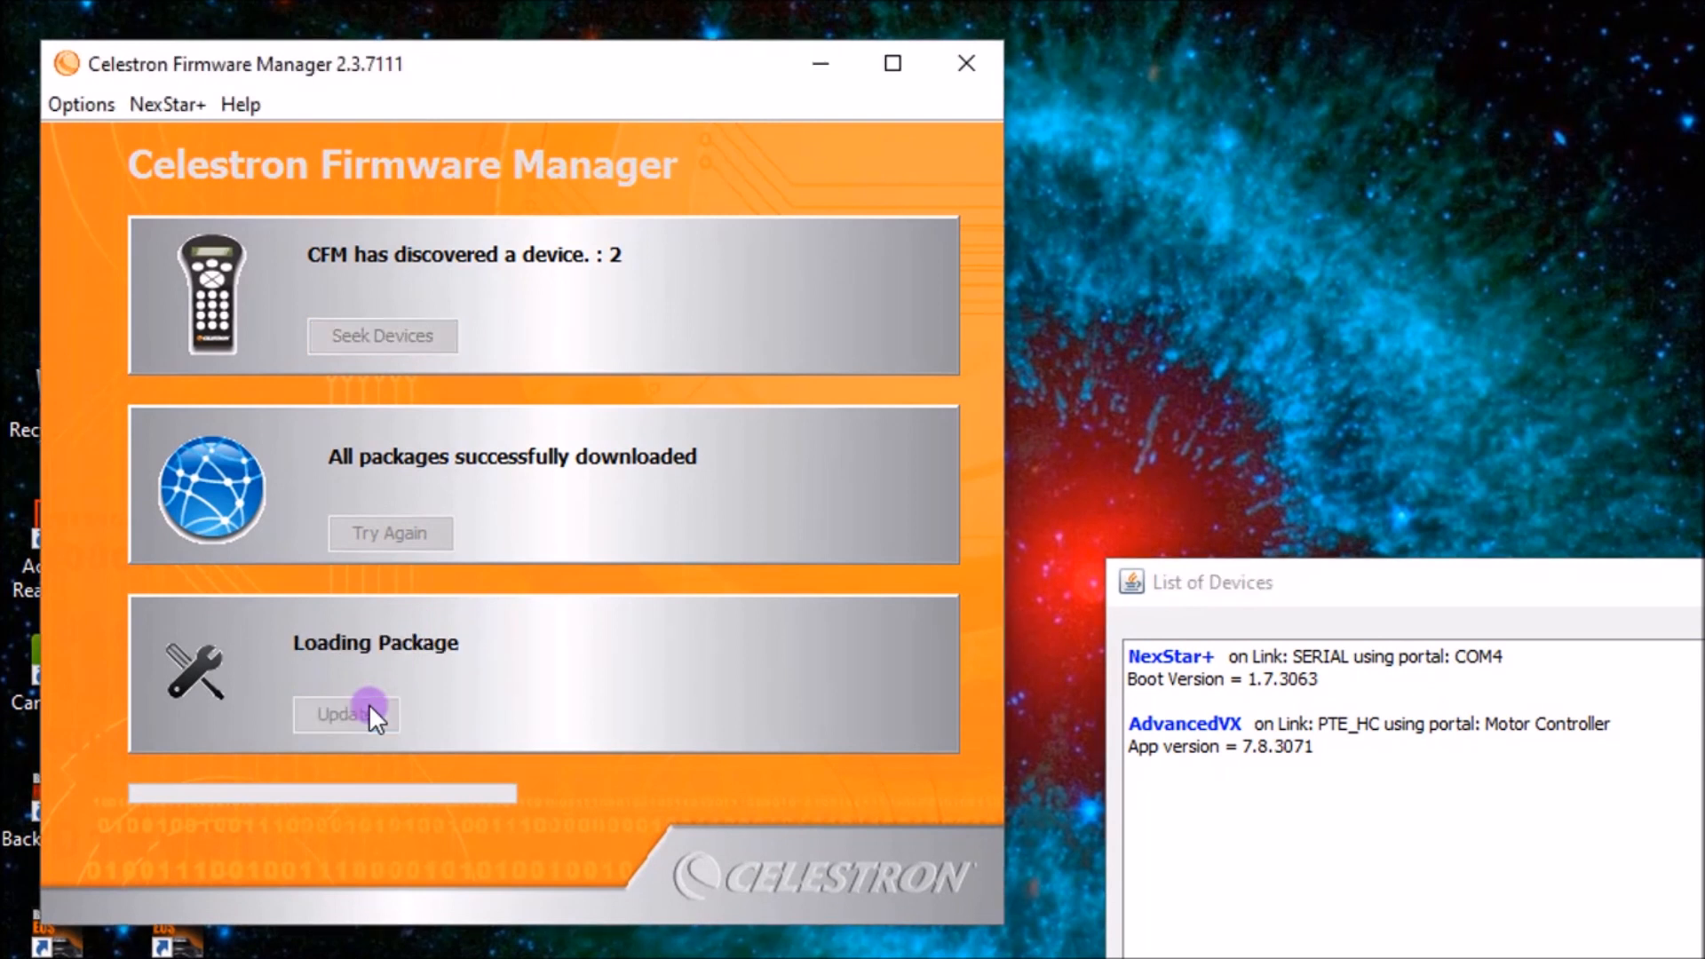